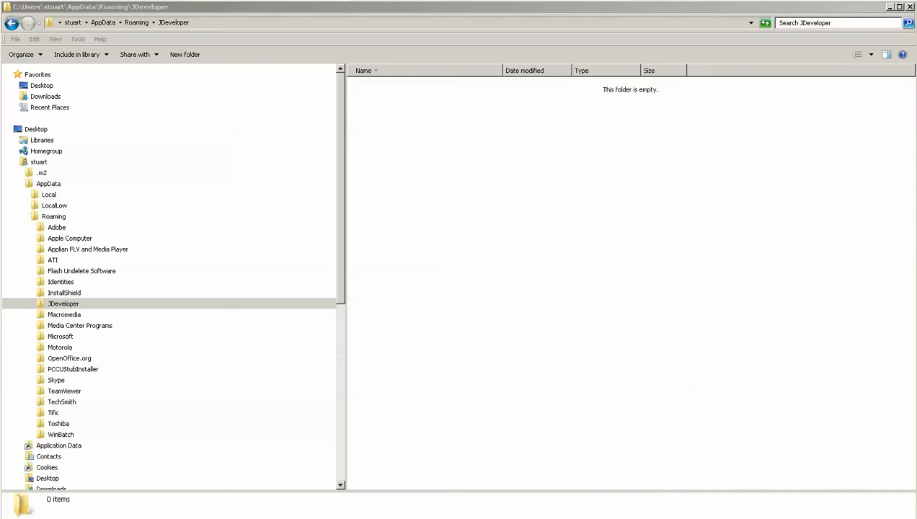
- Open the new system11.1.2.1.38.60.81 folder under AppData\Roaming\JDeveloper in Explorer
{"action": "left_click", "coordinate": [18, 512]}
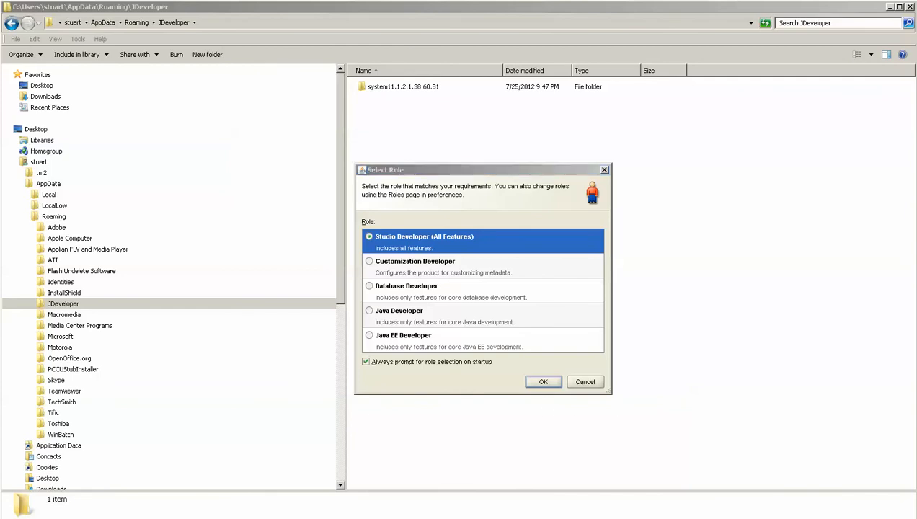
{"action": "left_click", "coordinate": [543, 381]}
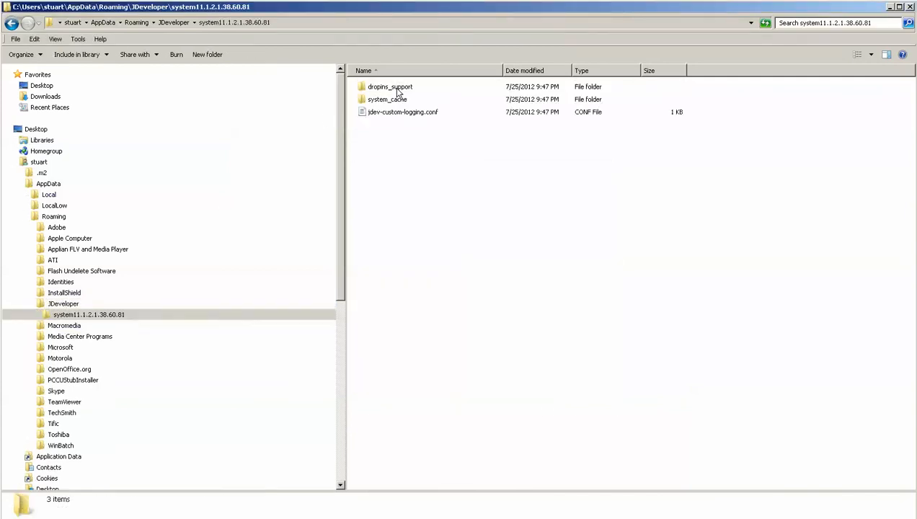
{"action": "mouse_move", "coordinate": [405, 152]}
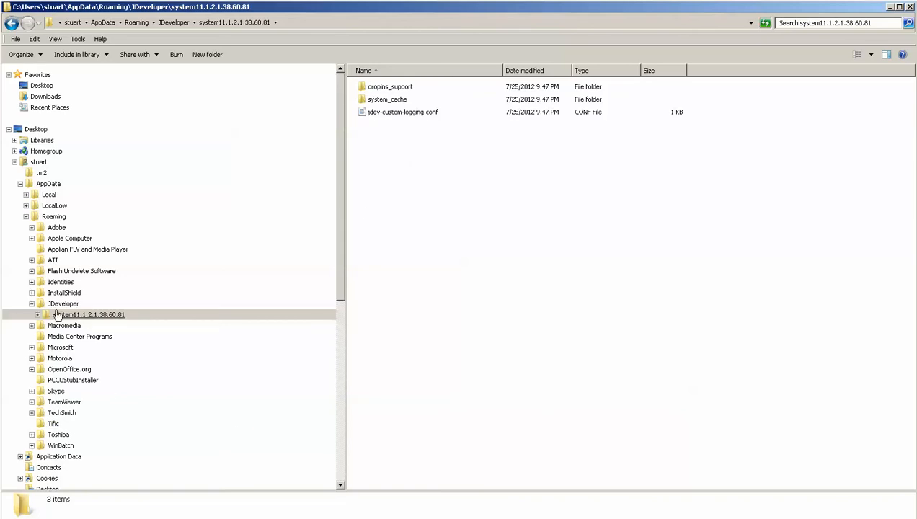
{"action": "left_click", "coordinate": [64, 303]}
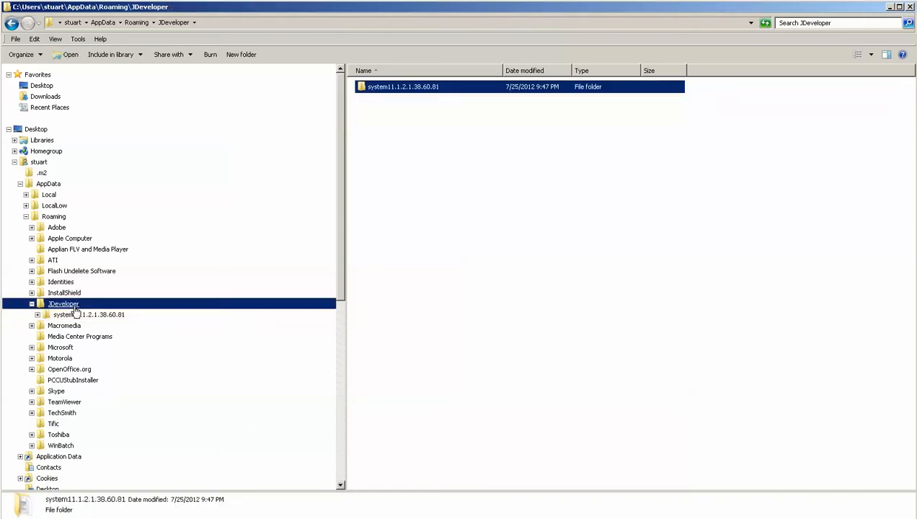
{"action": "double_click", "coordinate": [403, 87]}
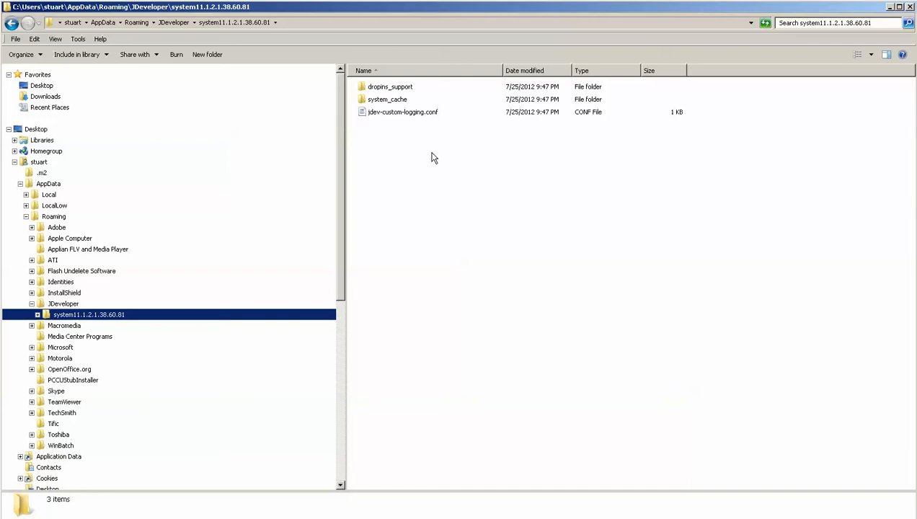
- View the JDeveloper folder's Properties for size and contents, then close them
{"action": "left_click", "coordinate": [63, 304]}
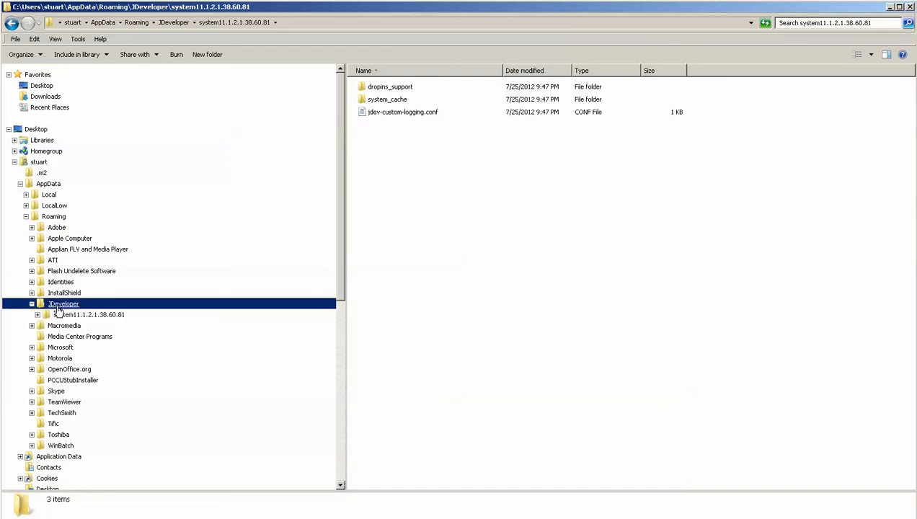
{"action": "left_click", "coordinate": [88, 314]}
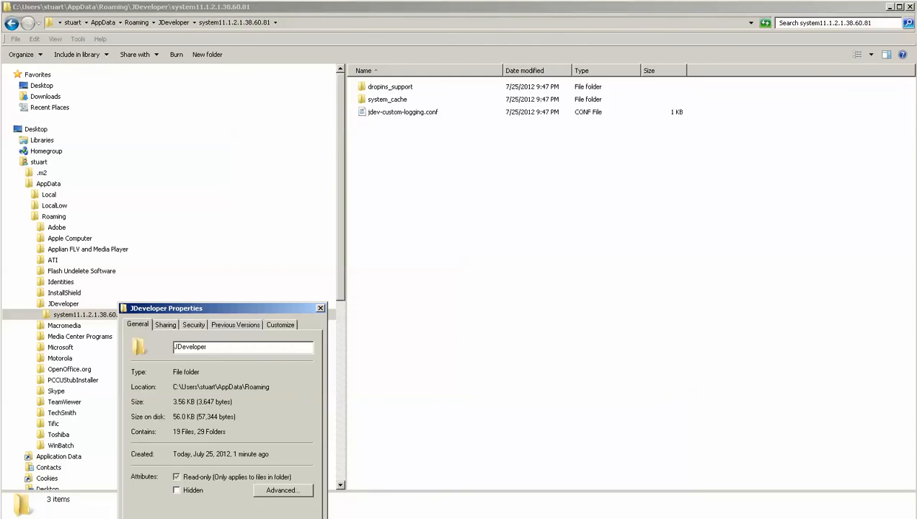
{"action": "left_click", "coordinate": [320, 308]}
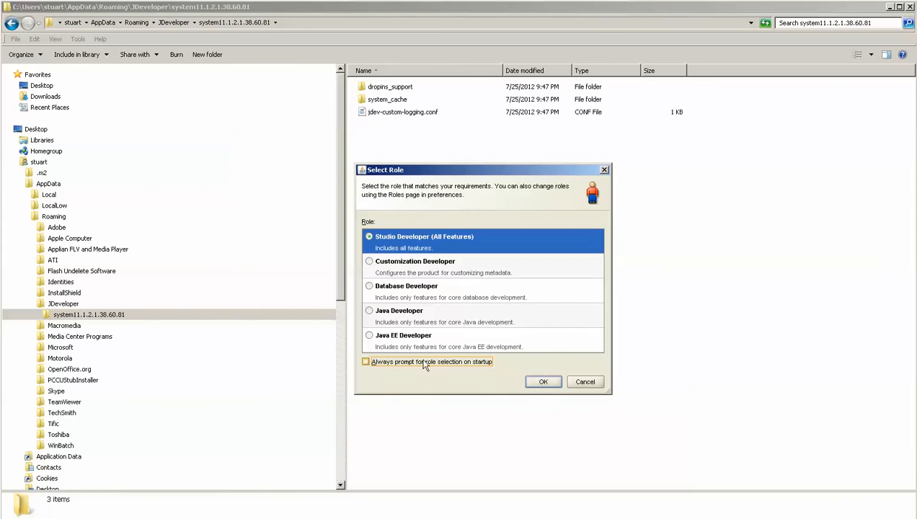
- Start JDeveloper as Studio Developer, declining preference import and usage reporting
{"action": "left_click", "coordinate": [543, 381]}
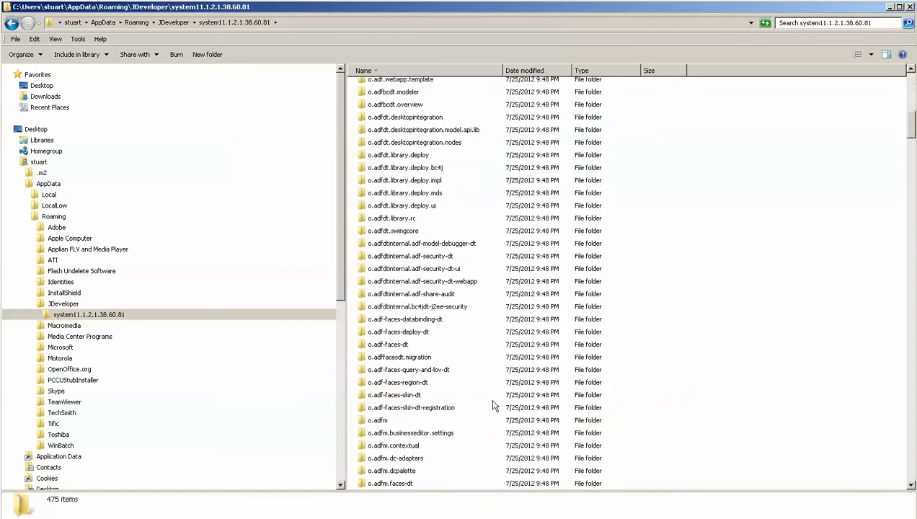
{"action": "scroll", "scroll_direction": "down", "scroll_amount": 3}
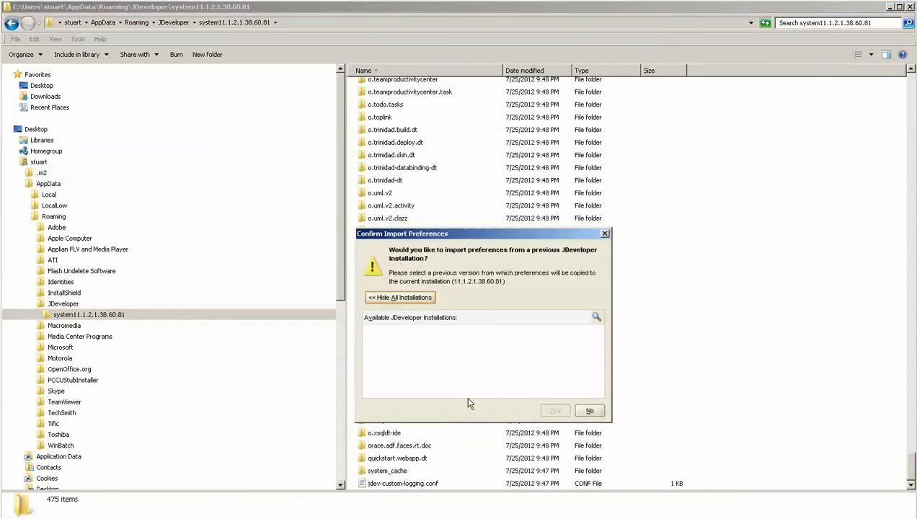
{"action": "mouse_move", "coordinate": [497, 369]}
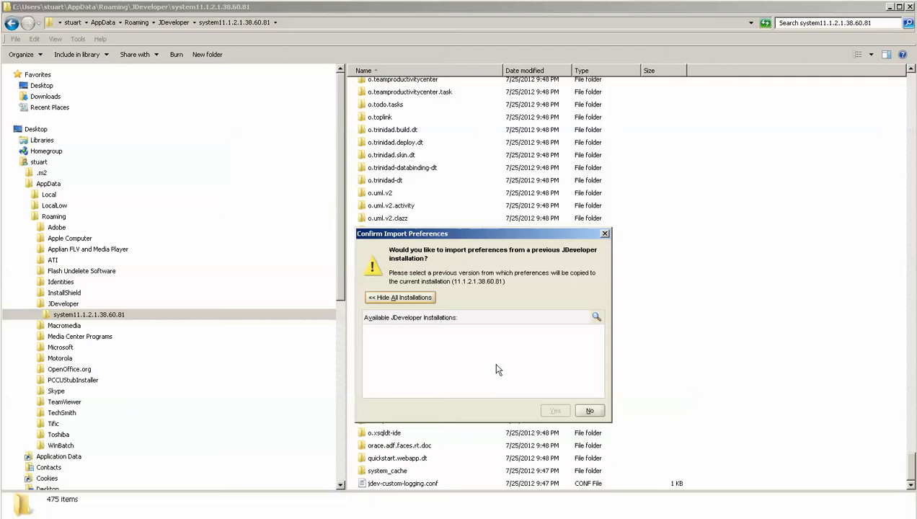
{"action": "mouse_move", "coordinate": [532, 380]}
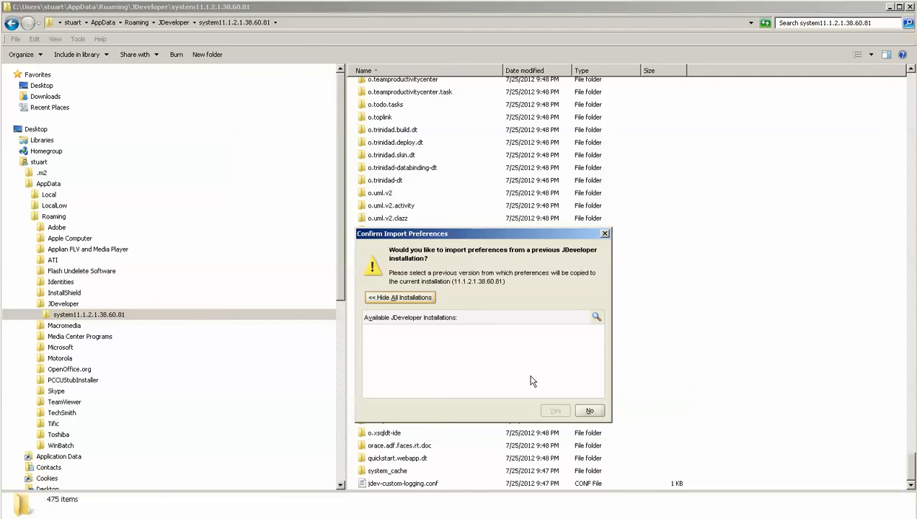
{"action": "left_click", "coordinate": [589, 411]}
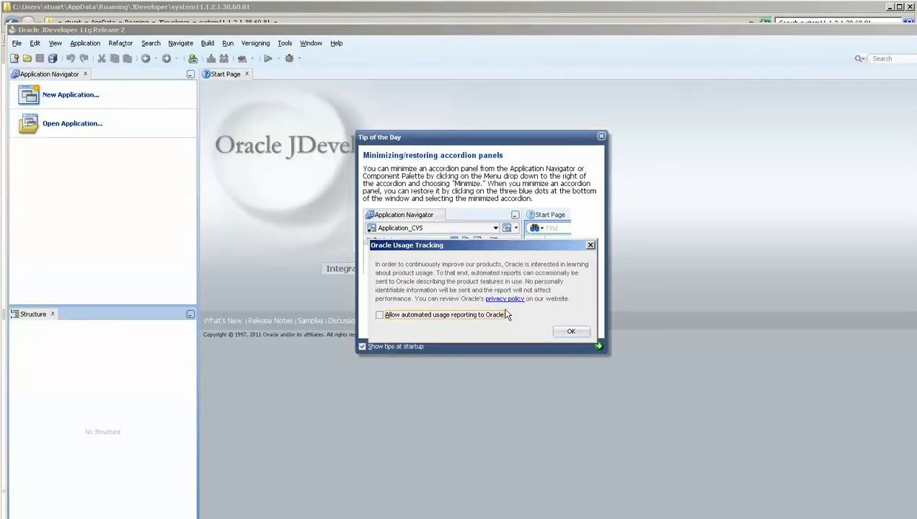
{"action": "left_click", "coordinate": [570, 331]}
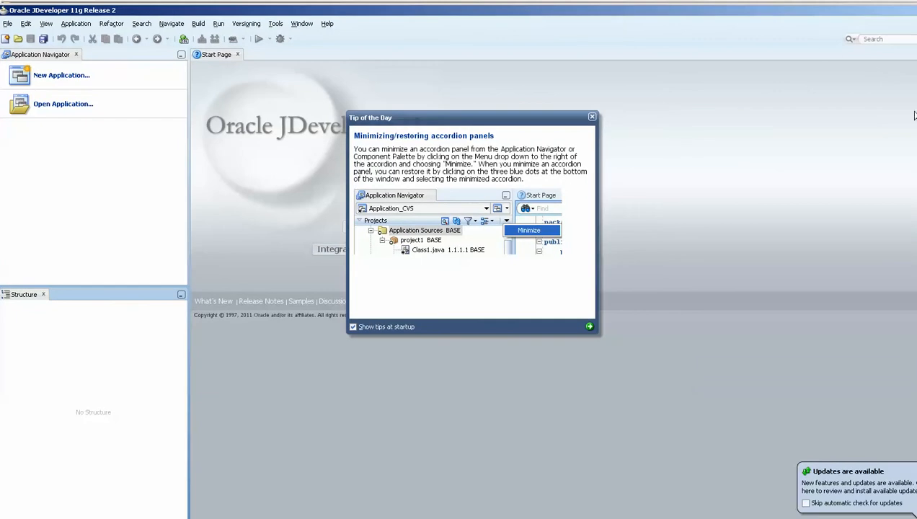
{"action": "mouse_move", "coordinate": [916, 146]}
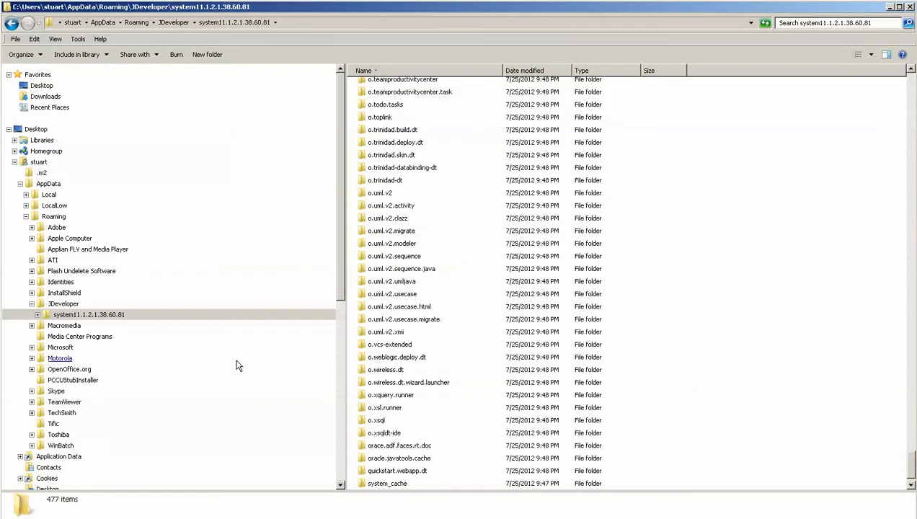
- Check the system folder's size (2.62 MB, 51 files, 508 folders) and return to JDeveloper
{"action": "scroll", "scroll_direction": "up", "scroll_amount": 3}
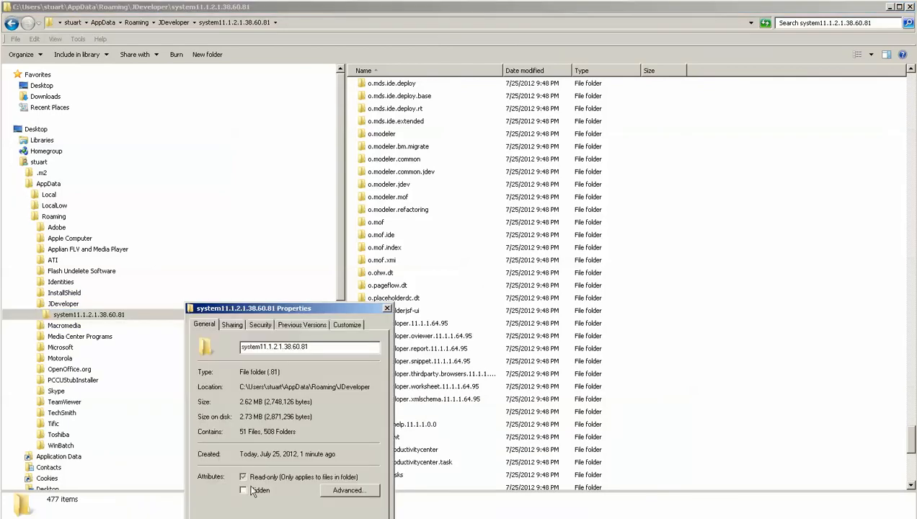
{"action": "left_click", "coordinate": [243, 476]}
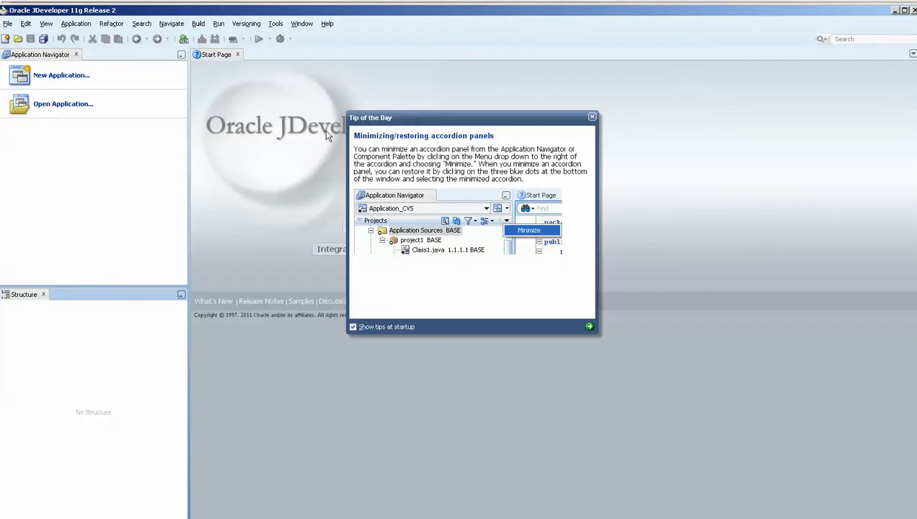
- Start the integrated WebLogic server using the host name listen address, creating the default domain
{"action": "left_click", "coordinate": [592, 117]}
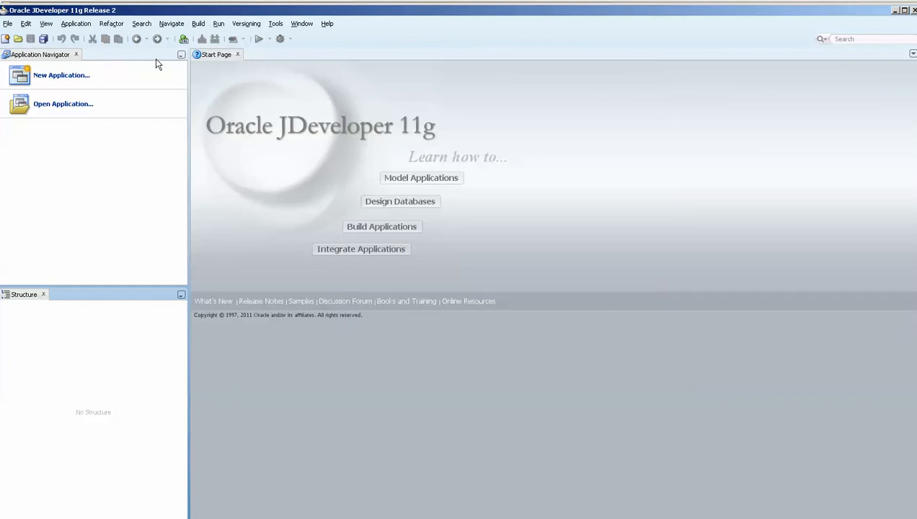
{"action": "left_click", "coordinate": [219, 23]}
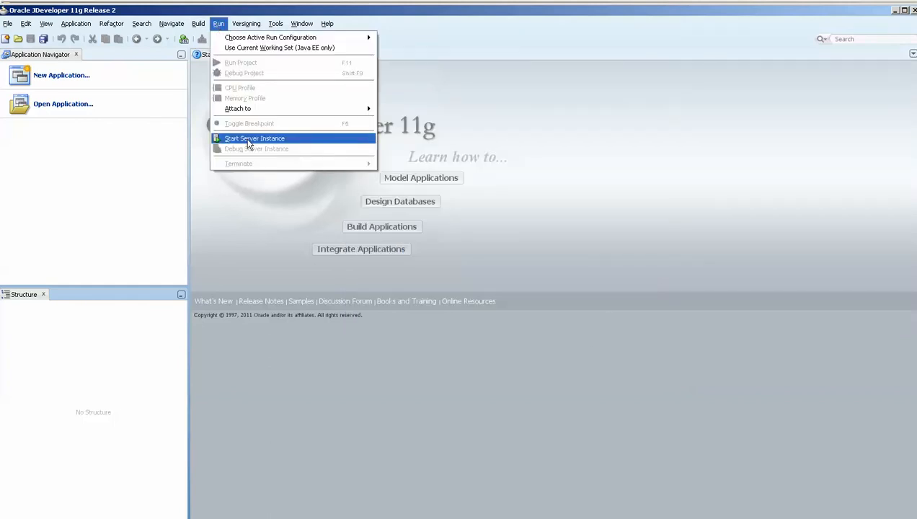
{"action": "left_click", "coordinate": [255, 138]}
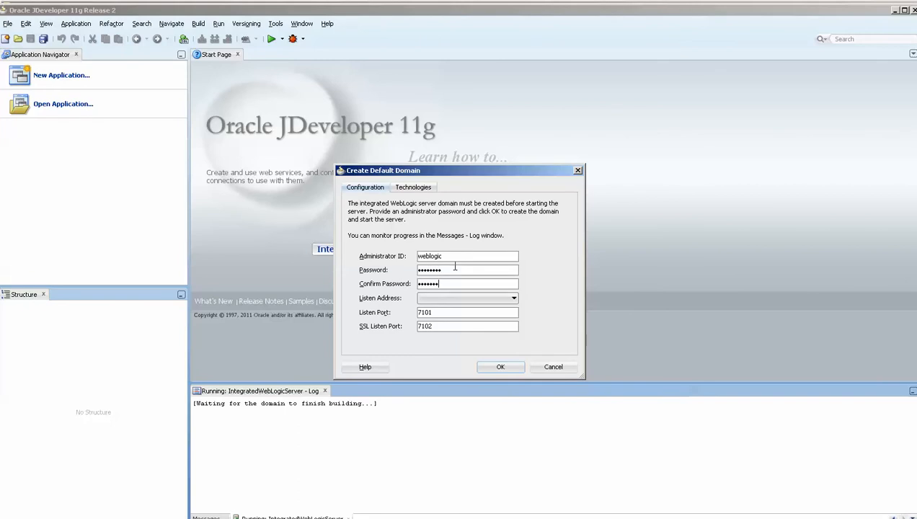
{"action": "left_click", "coordinate": [513, 298]}
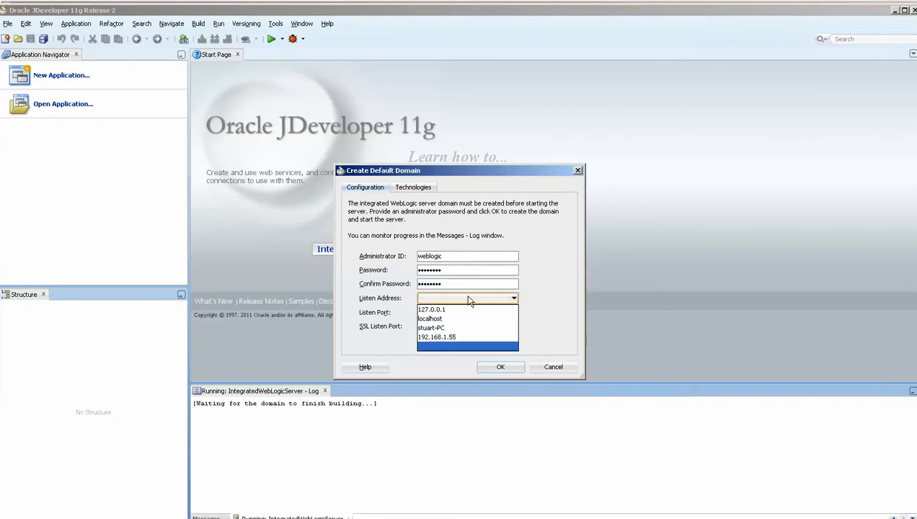
{"action": "left_click", "coordinate": [430, 327]}
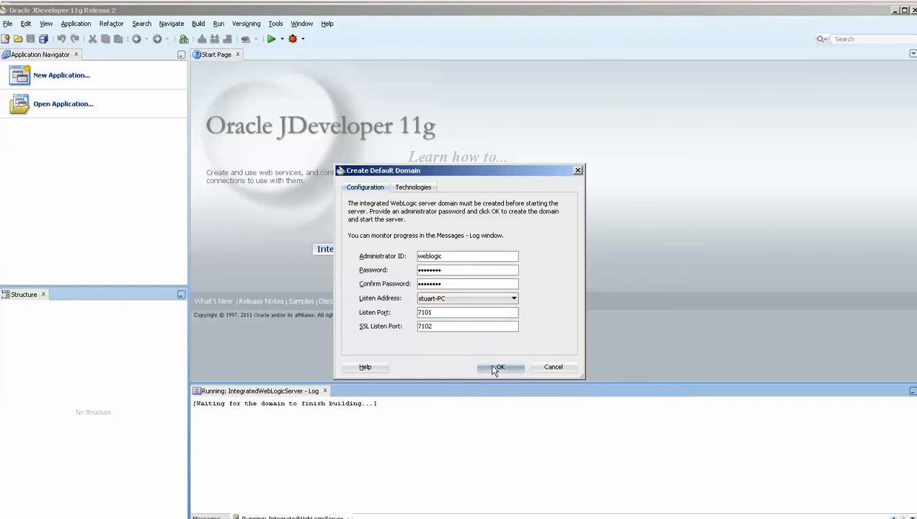
{"action": "left_click", "coordinate": [499, 367]}
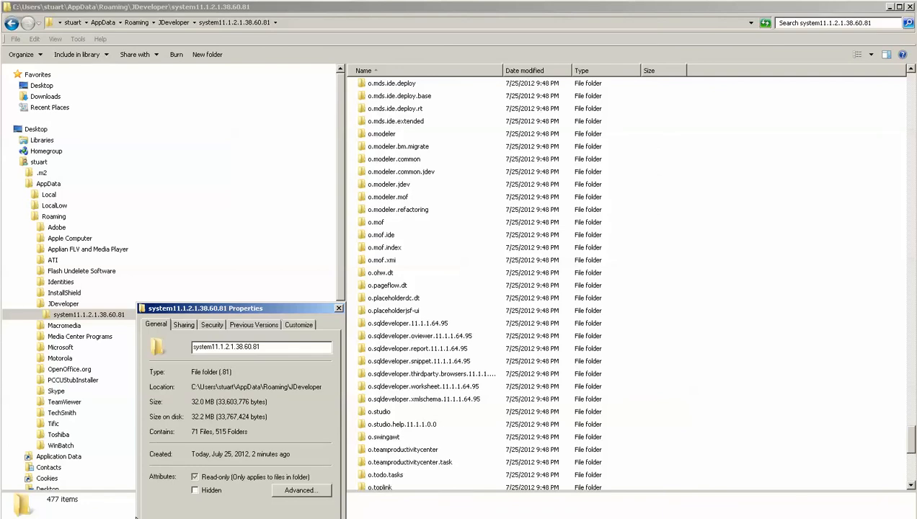
{"action": "left_click", "coordinate": [339, 308]}
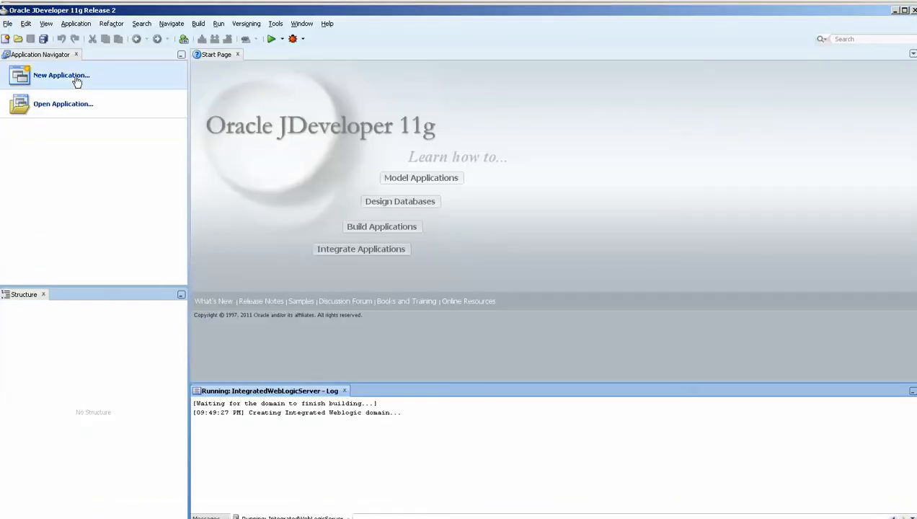
- Create a Fusion Web Application (ADF) named Application2 with 'model' as the default package
{"action": "left_click", "coordinate": [62, 75]}
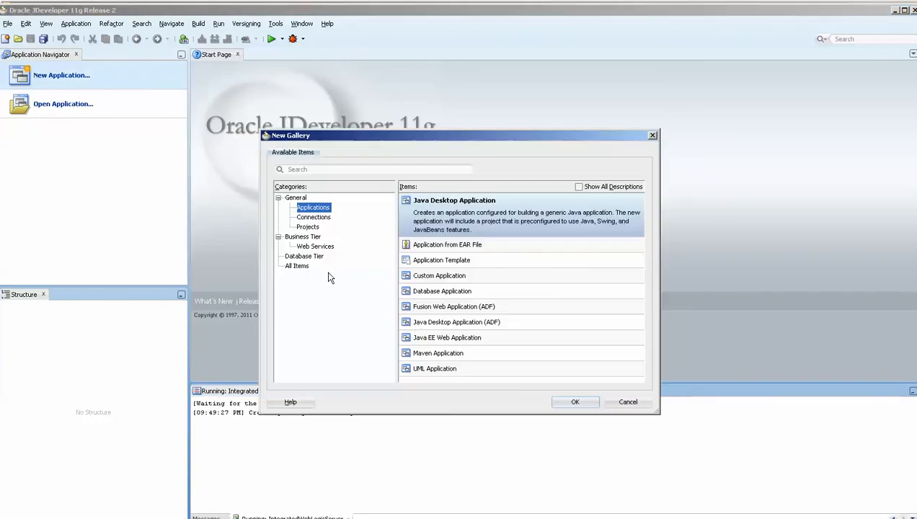
{"action": "left_click", "coordinate": [460, 306]}
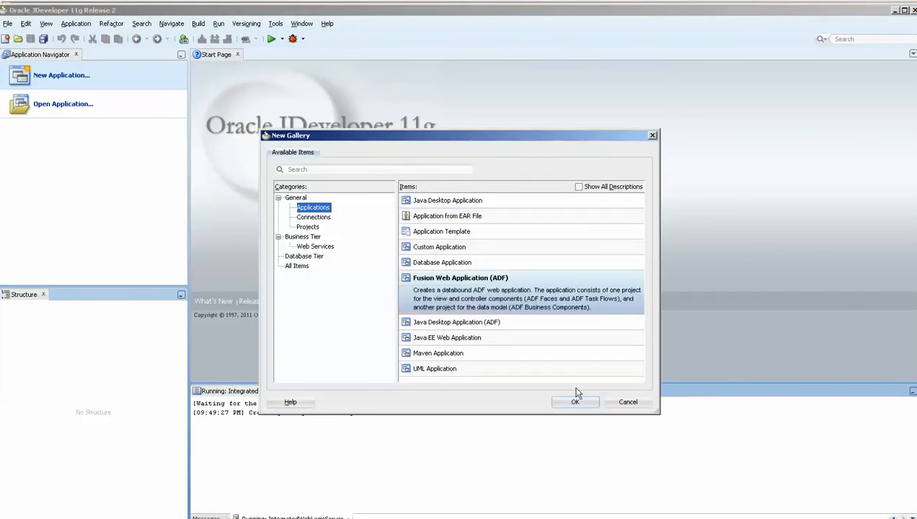
{"action": "left_click", "coordinate": [575, 401]}
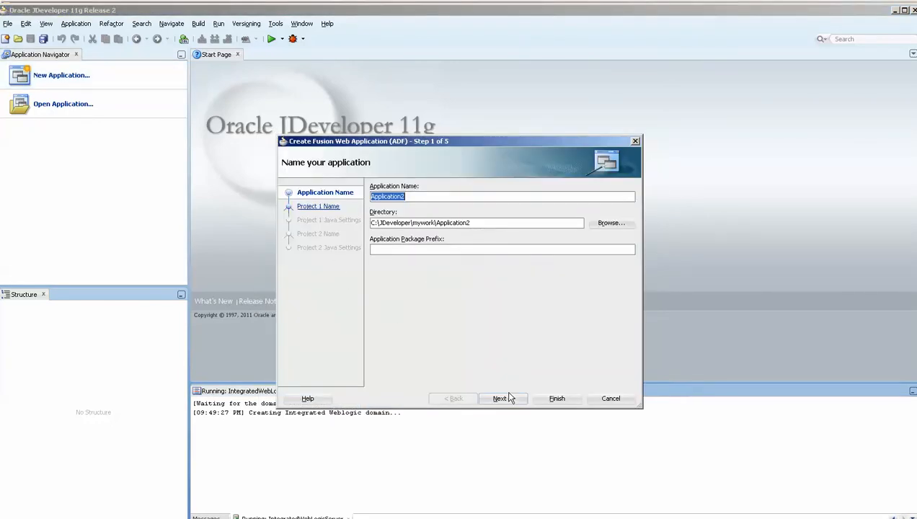
{"action": "left_click", "coordinate": [499, 398]}
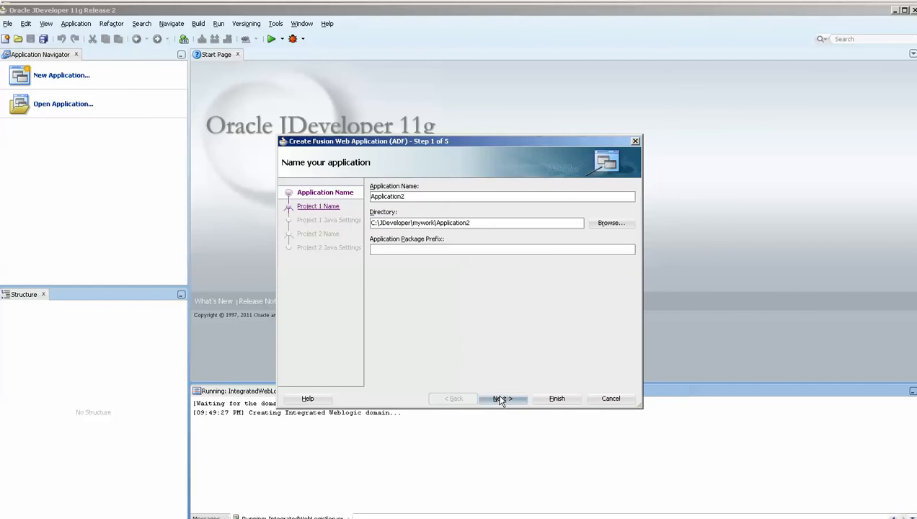
{"action": "left_click", "coordinate": [503, 399]}
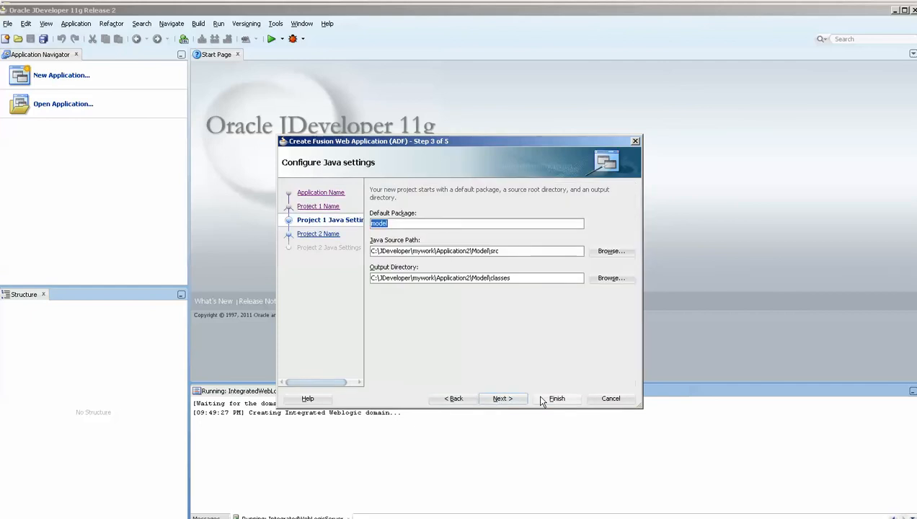
{"action": "left_click", "coordinate": [555, 398]}
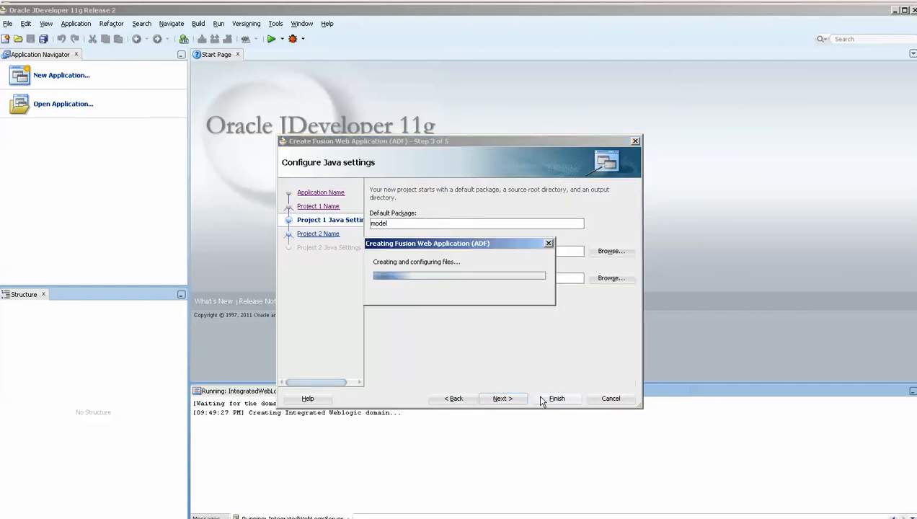
{"action": "mouse_move", "coordinate": [567, 401]}
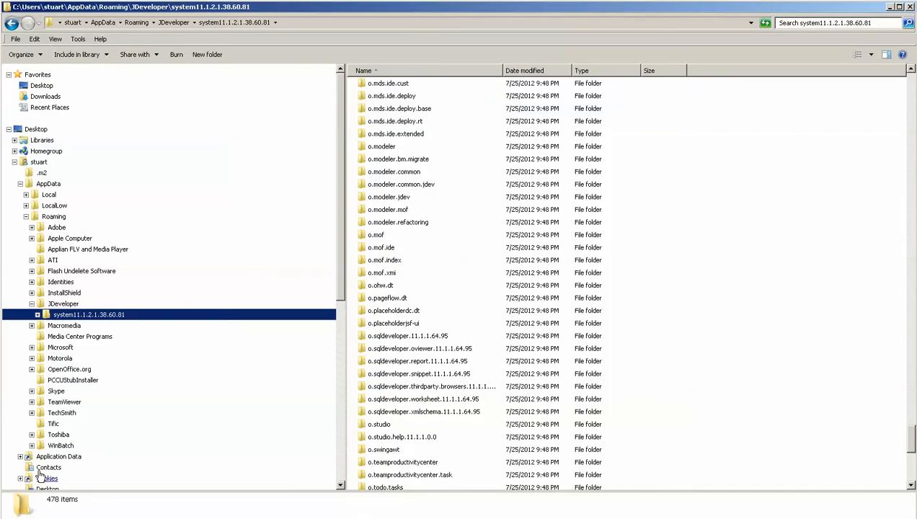
- Right-click the system11.1.2.1.38.60.81 folder in Explorer, then return to JDeveloper
{"action": "right_click", "coordinate": [89, 314]}
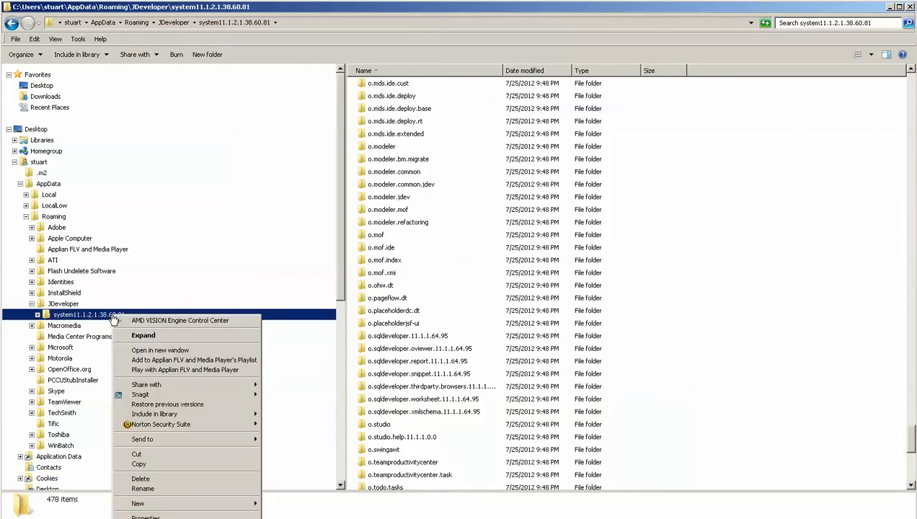
{"action": "left_click", "coordinate": [146, 517]}
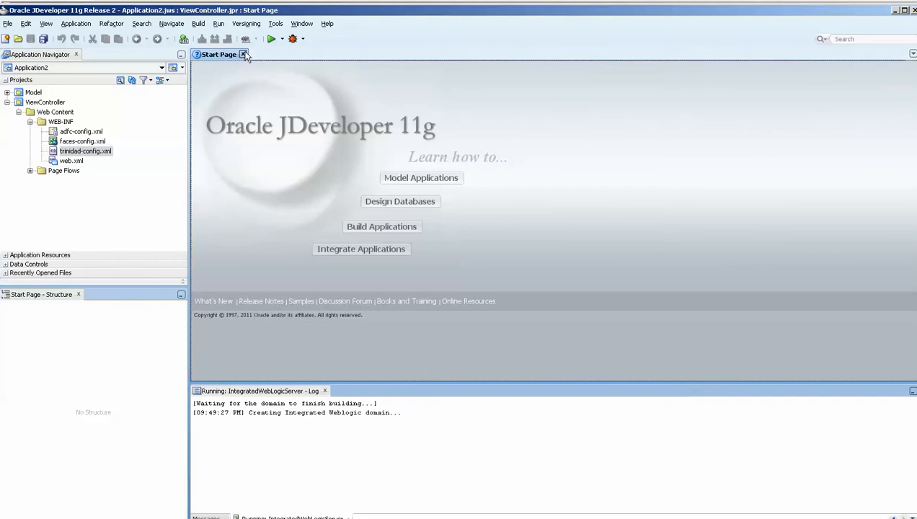
- Close the Start Page and choose ADF Business Components in the Model project's New Gallery
{"action": "left_click", "coordinate": [244, 54]}
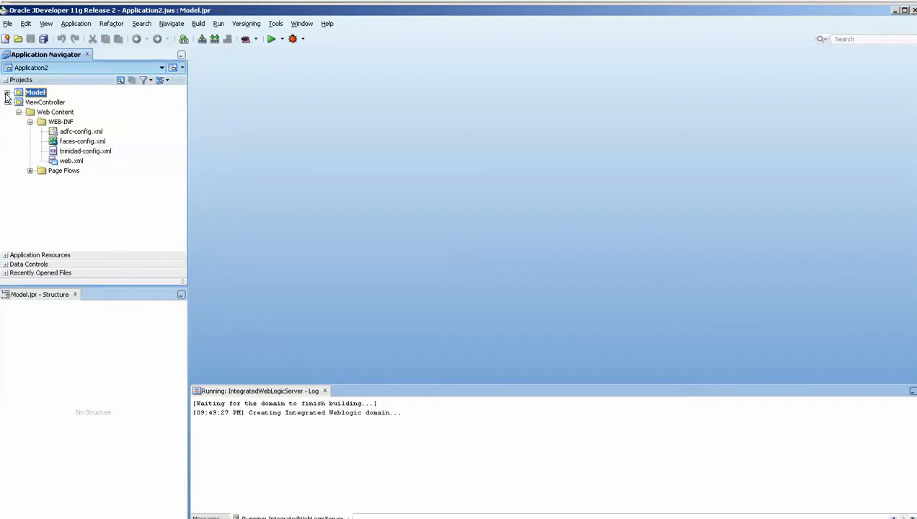
{"action": "right_click", "coordinate": [35, 92]}
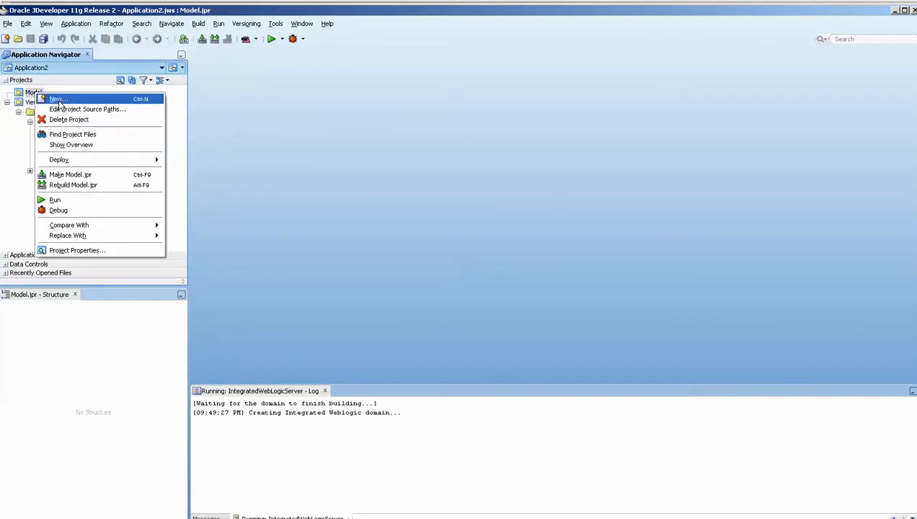
{"action": "mouse_move", "coordinate": [57, 99]}
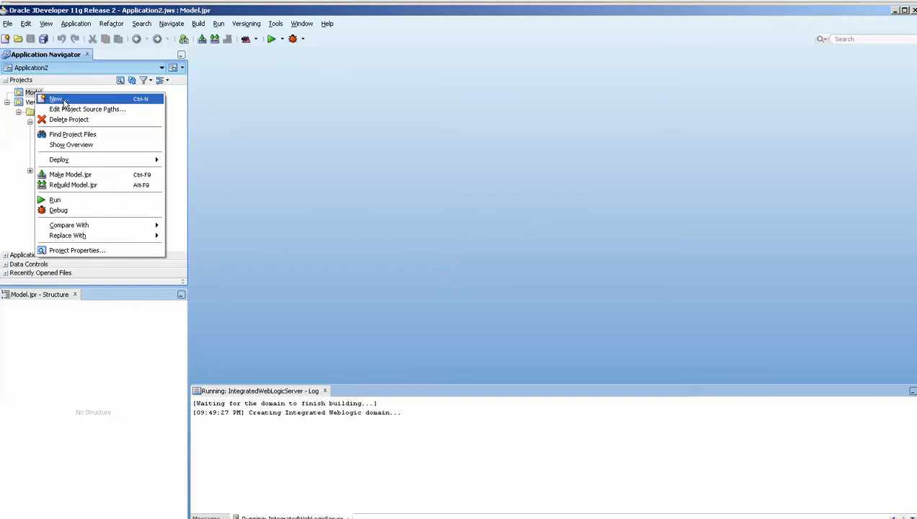
{"action": "left_click", "coordinate": [56, 99]}
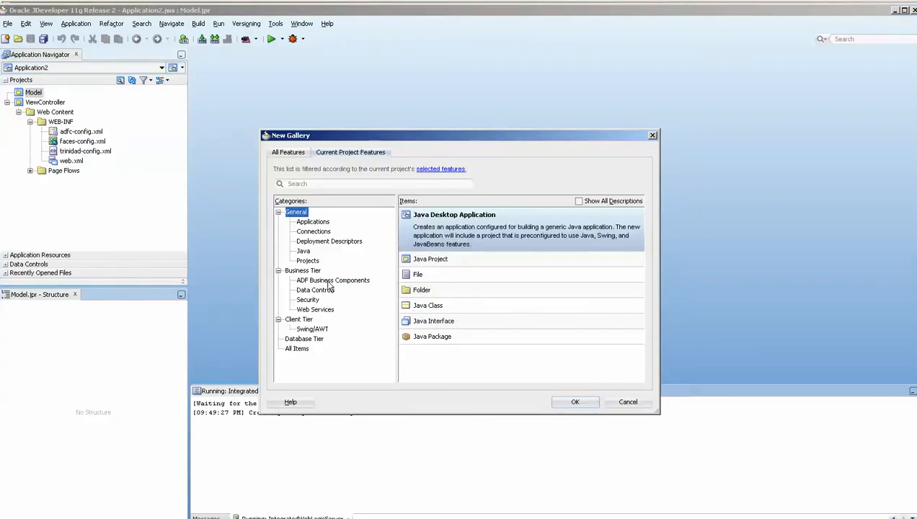
{"action": "left_click", "coordinate": [627, 402]}
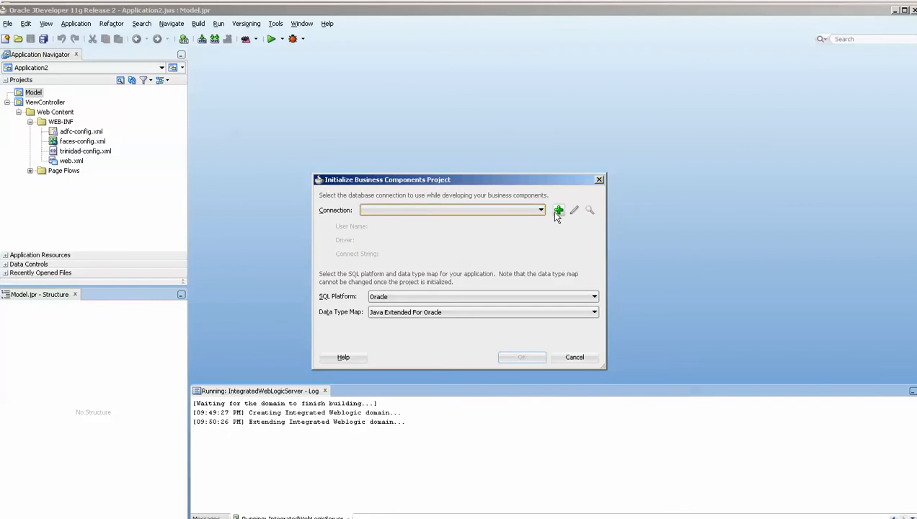
- Create and test an hr database connection (user hr, SID orcl) for the Model project
{"action": "left_click", "coordinate": [559, 209]}
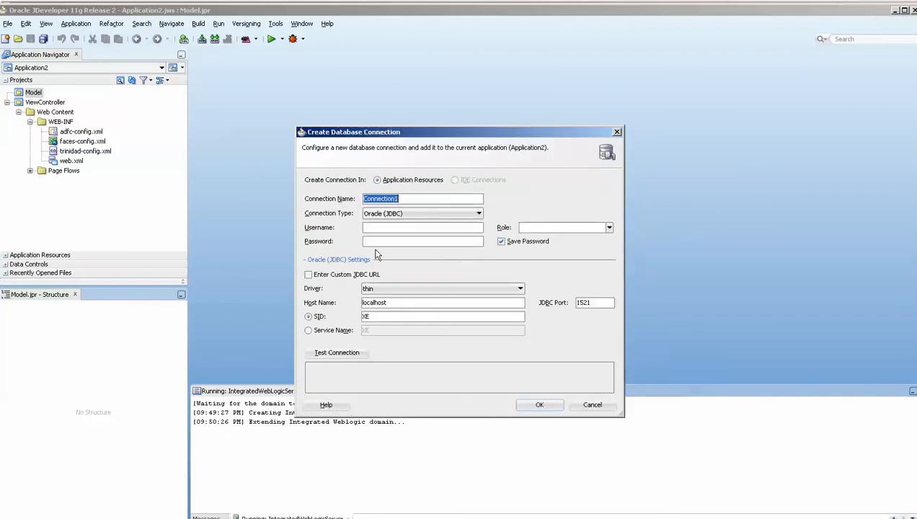
{"action": "type", "text": "hr"}
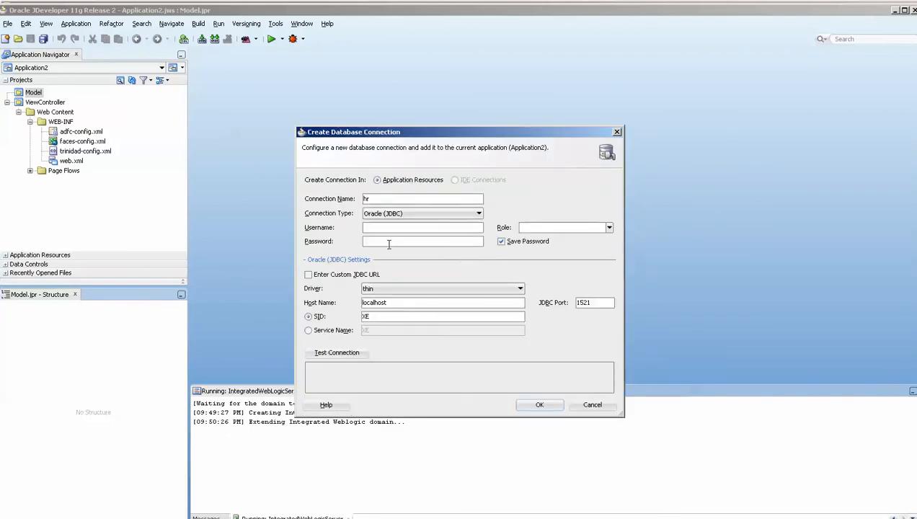
{"action": "type", "text": "hr"}
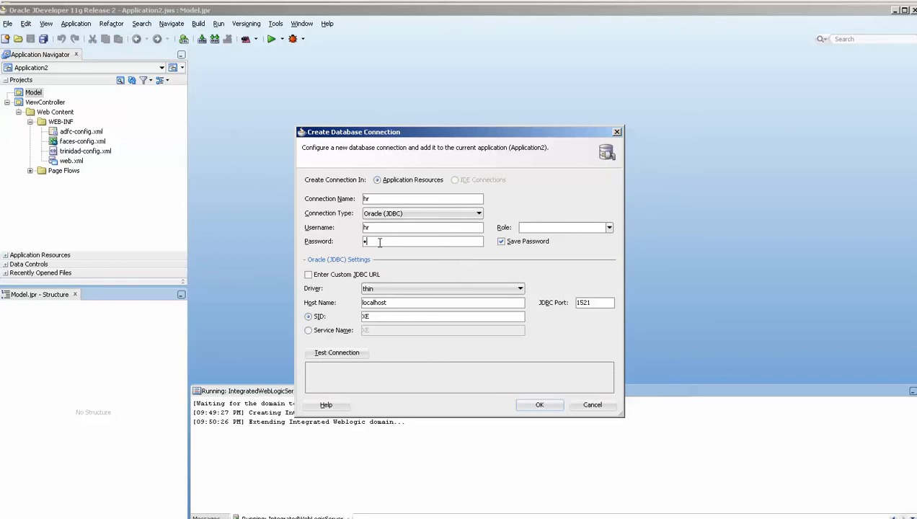
{"action": "triple_click", "coordinate": [443, 302]}
{"action": "type", "text": "orcl"}
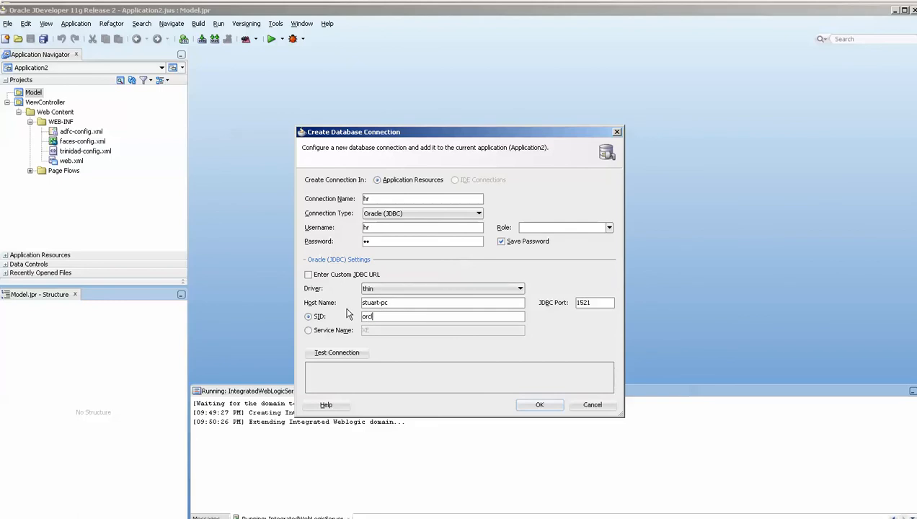
{"action": "left_click", "coordinate": [335, 353]}
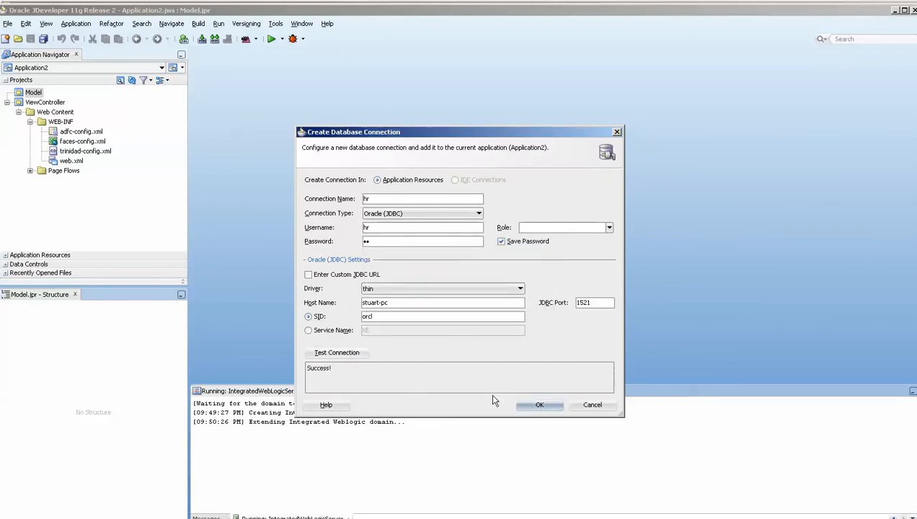
{"action": "left_click", "coordinate": [540, 405]}
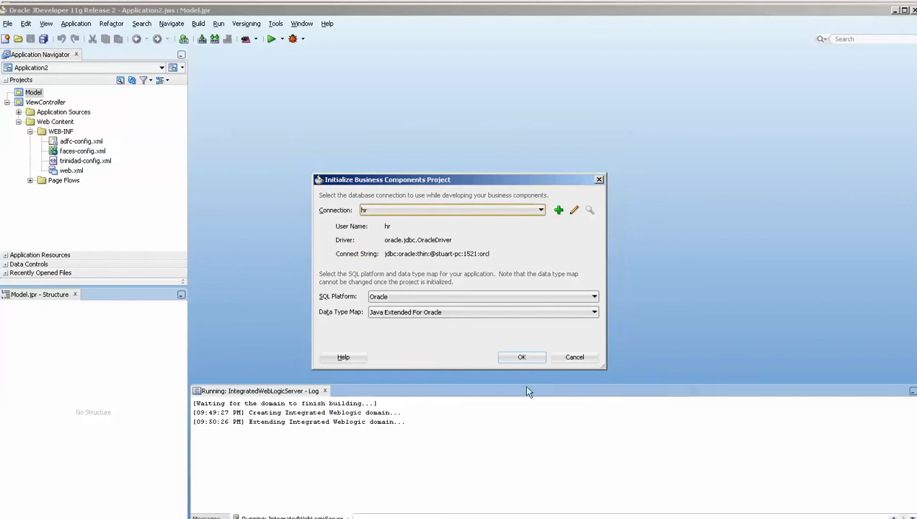
{"action": "left_click", "coordinate": [522, 356]}
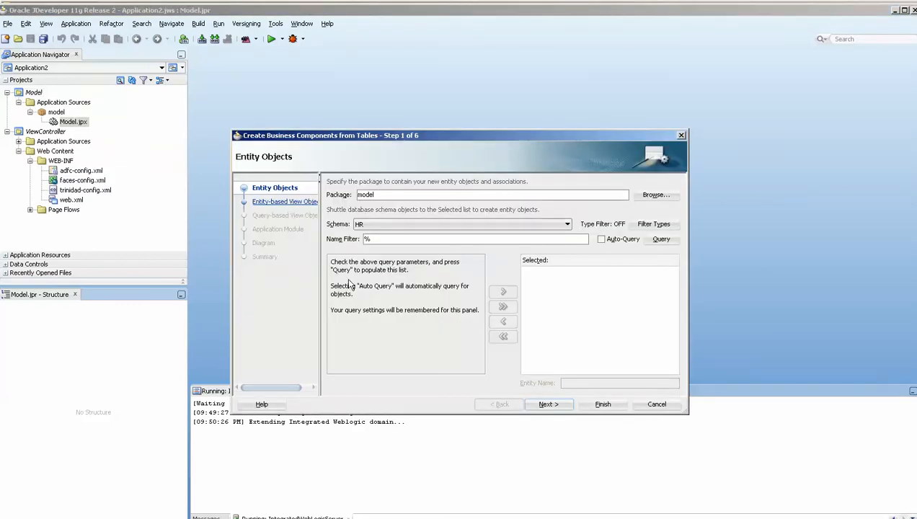
- Generate a Departments entity object and DepartmentsView view object from the DEPARTMENTS table
{"action": "left_click", "coordinate": [601, 239]}
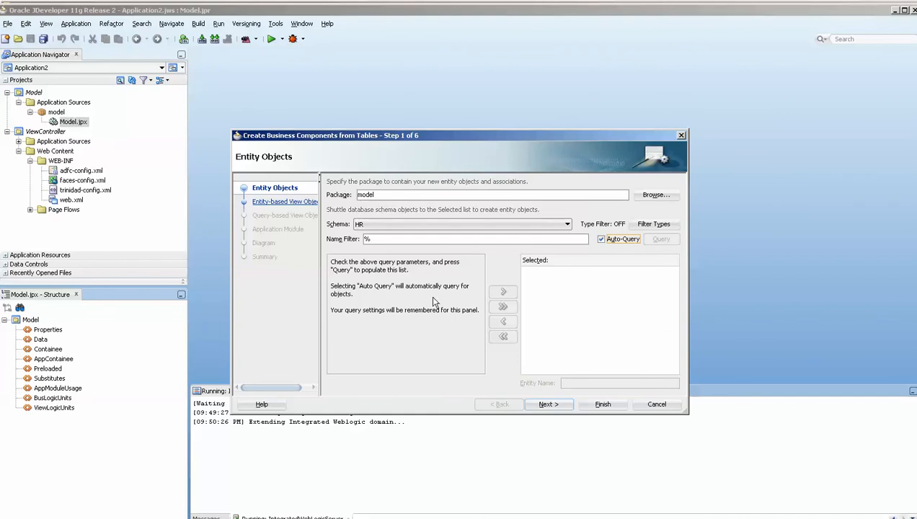
{"action": "left_click", "coordinate": [659, 239]}
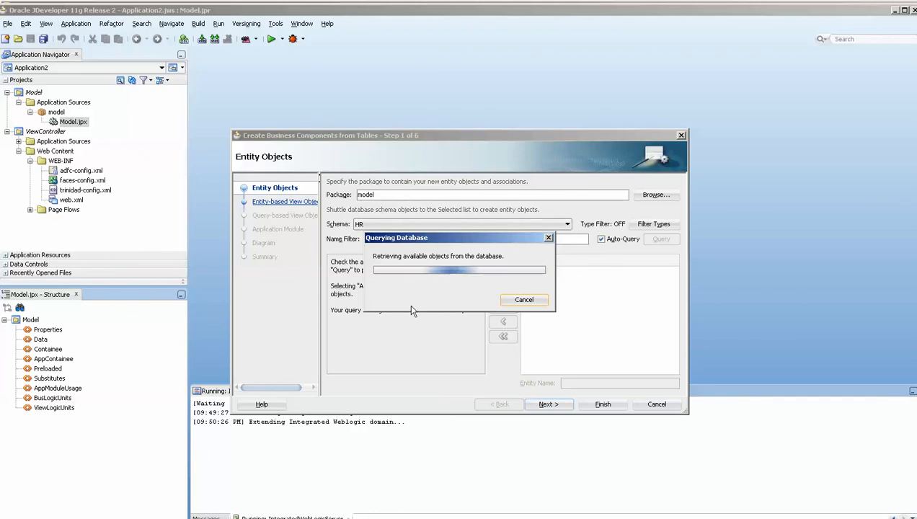
{"action": "mouse_move", "coordinate": [421, 338]}
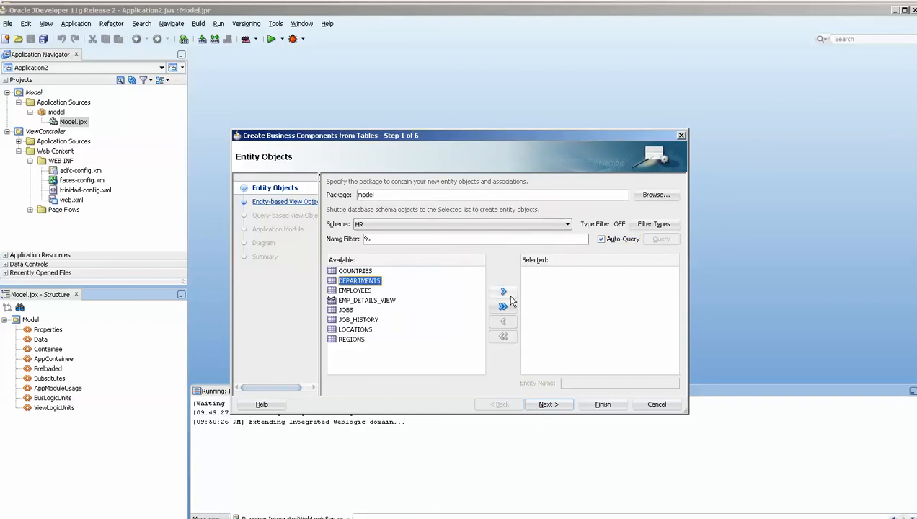
{"action": "left_click", "coordinate": [548, 404]}
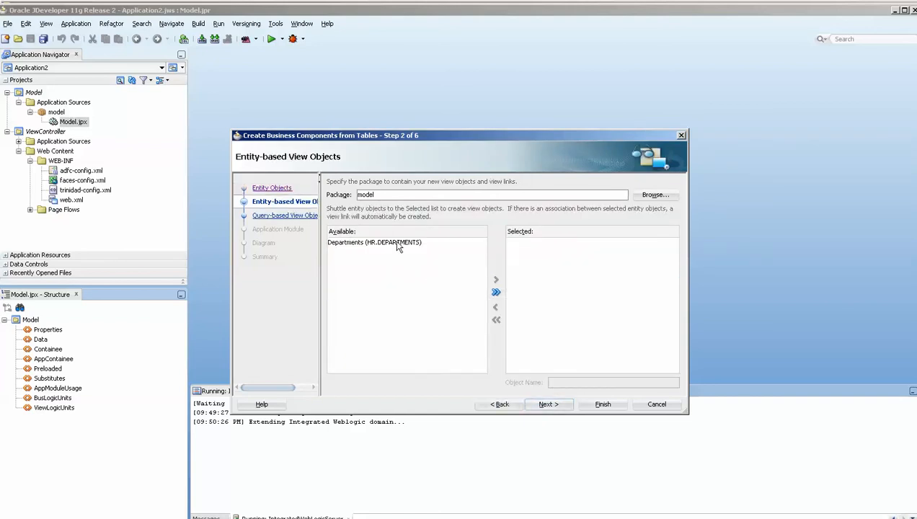
{"action": "left_click", "coordinate": [496, 292]}
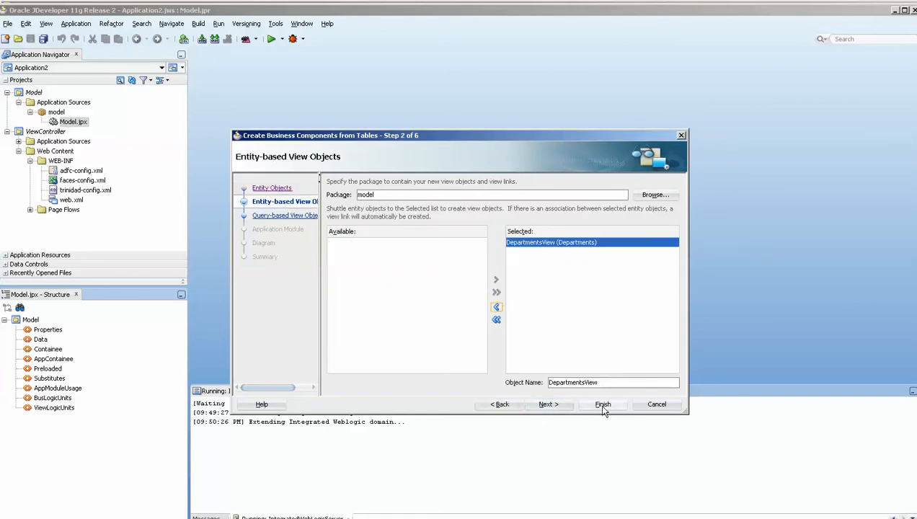
{"action": "left_click", "coordinate": [547, 404]}
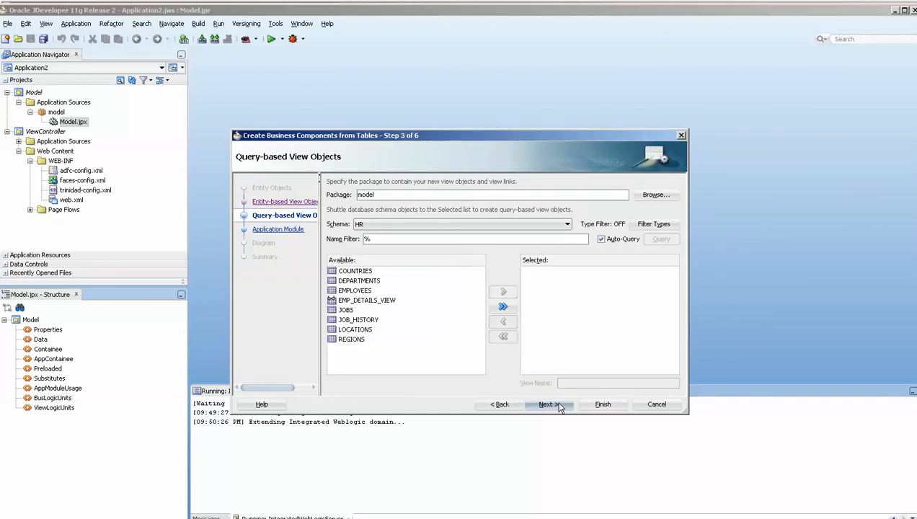
{"action": "left_click", "coordinate": [546, 404]}
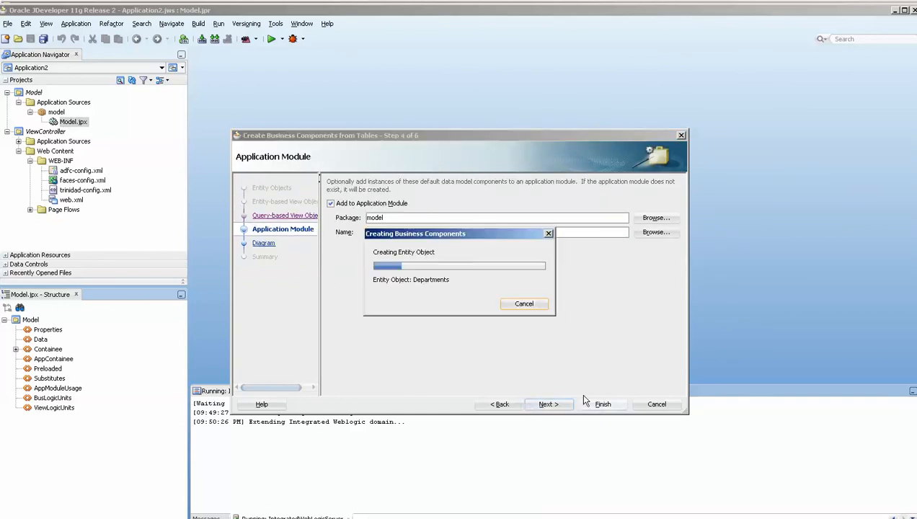
{"action": "mouse_move", "coordinate": [176, 197]}
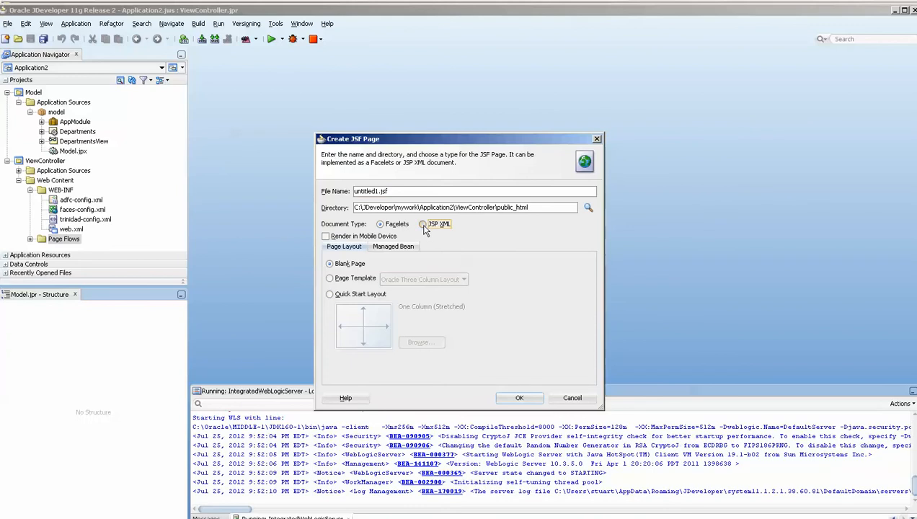
- Create a JSP XML page and add DepartmentsView1 to it as an ADF table
{"action": "left_click", "coordinate": [519, 398]}
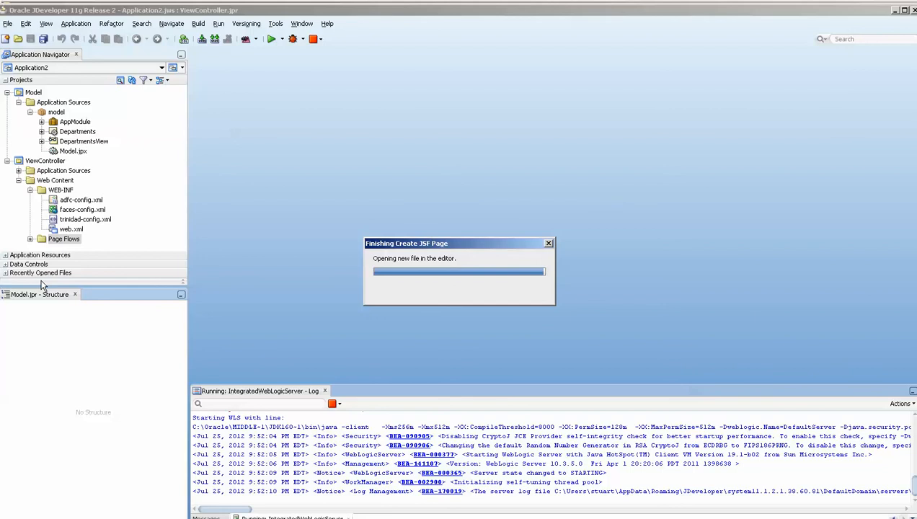
{"action": "mouse_move", "coordinate": [42, 270]}
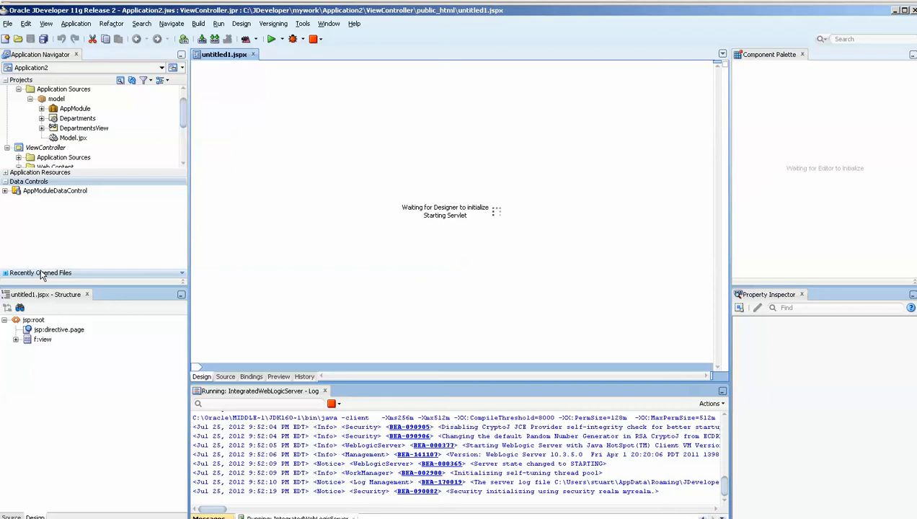
{"action": "left_click", "coordinate": [54, 191]}
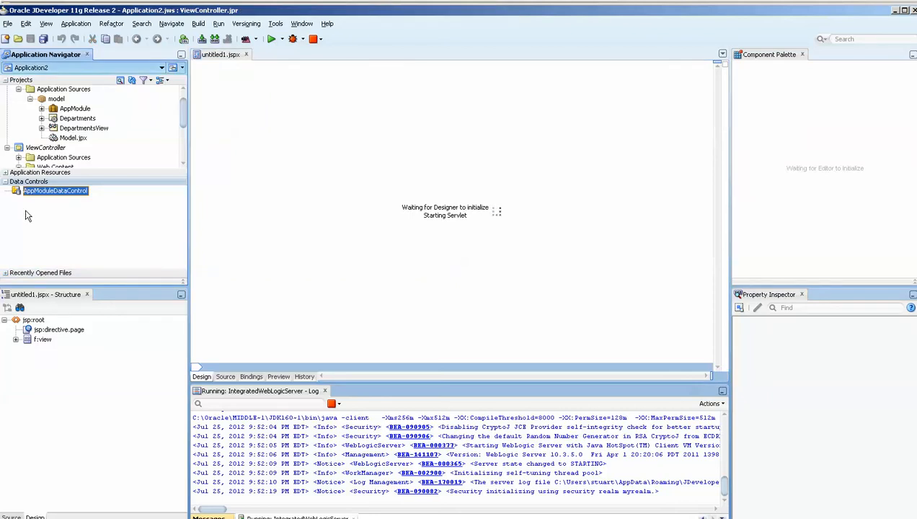
{"action": "left_click", "coordinate": [7, 190]}
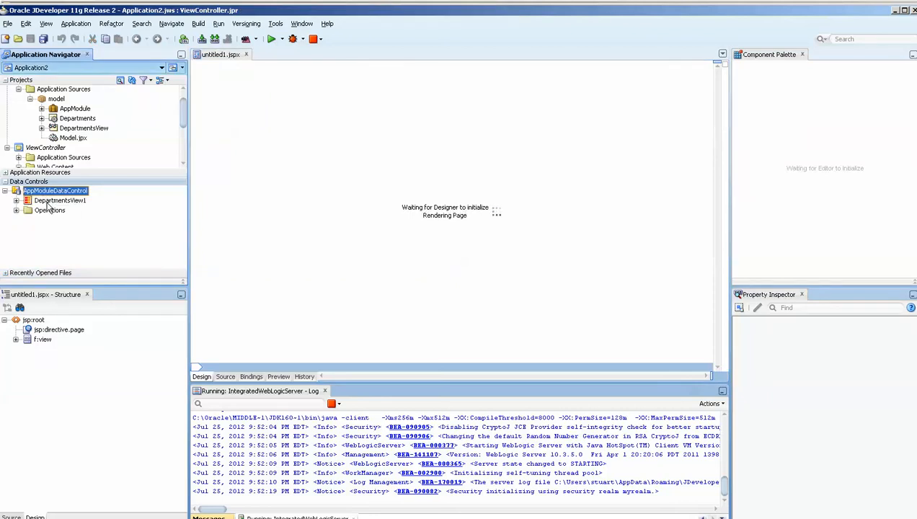
{"action": "left_click", "coordinate": [60, 200]}
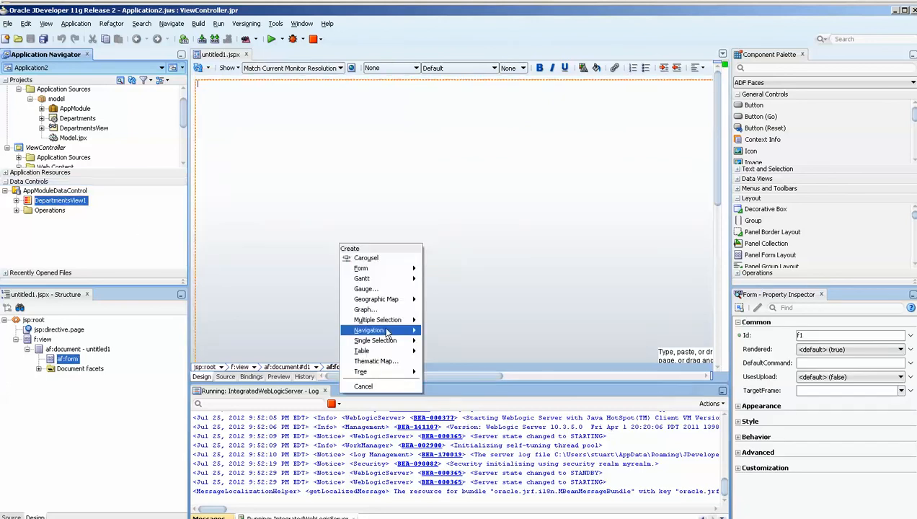
{"action": "mouse_move", "coordinate": [361, 350]}
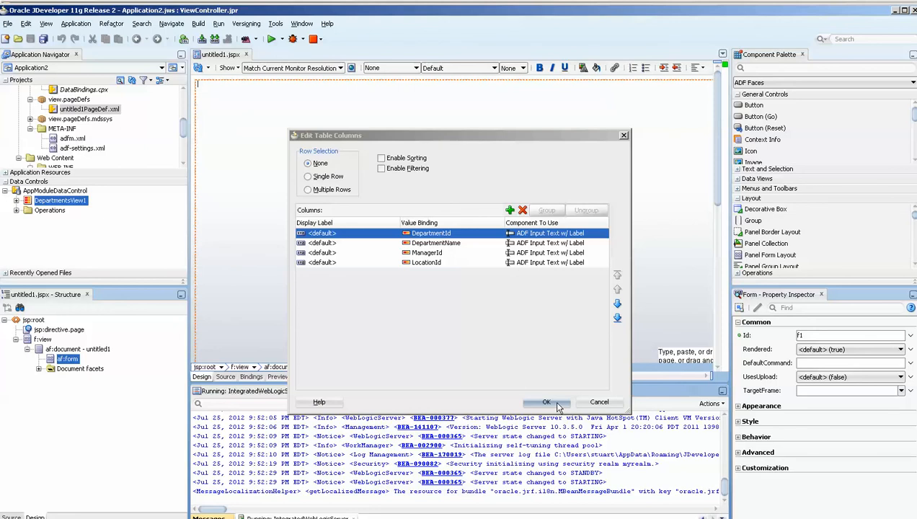
{"action": "left_click", "coordinate": [546, 402]}
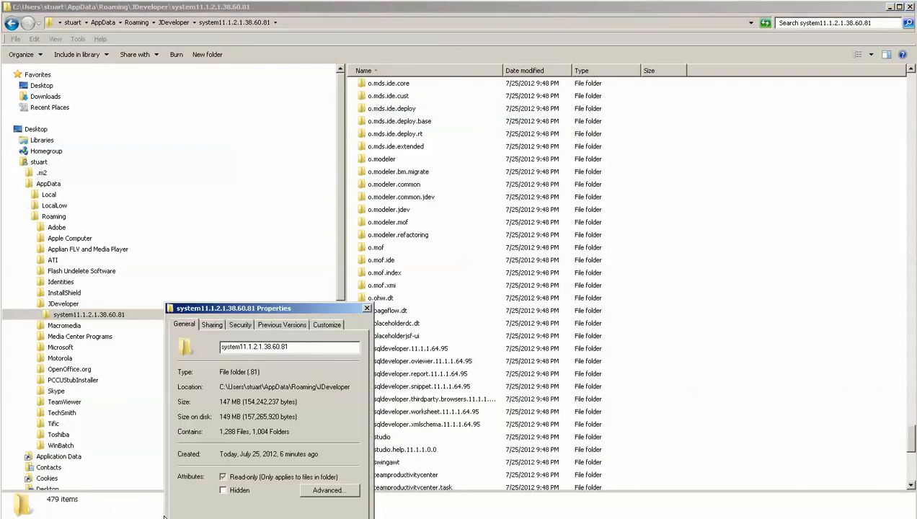
- Close the system11.1.2.1.38.60.81 folder Properties after reviewing its 147 MB, 1,288-file size
{"action": "left_click", "coordinate": [366, 308]}
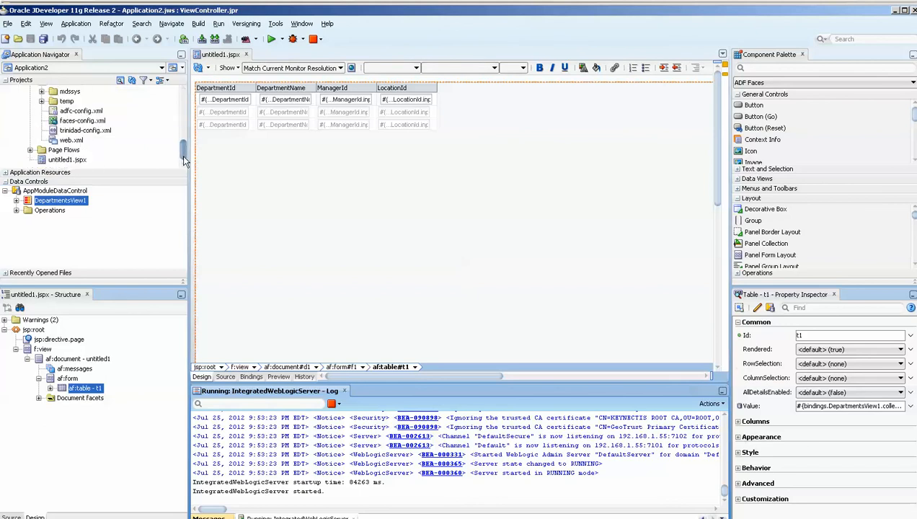
- Run the untitled1.jspx Departments page on the integrated WebLogic server
{"action": "right_click", "coordinate": [68, 160]}
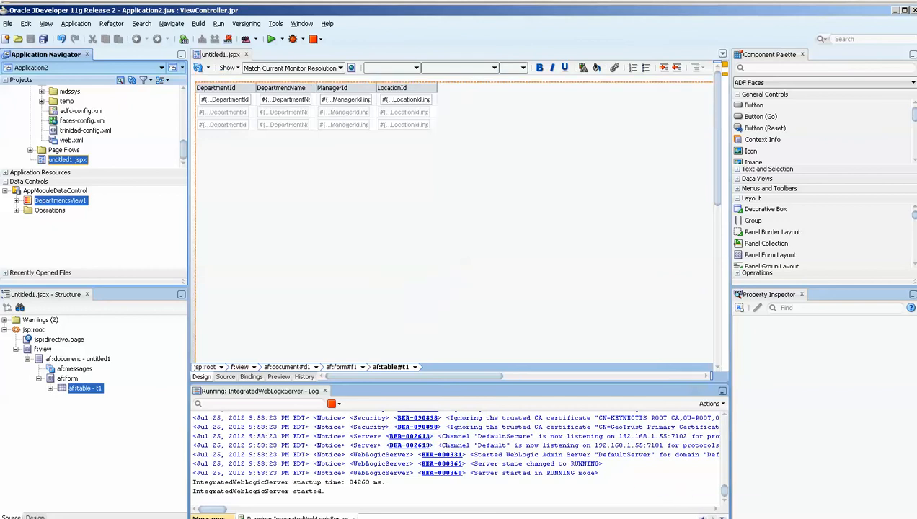
{"action": "left_click", "coordinate": [271, 38]}
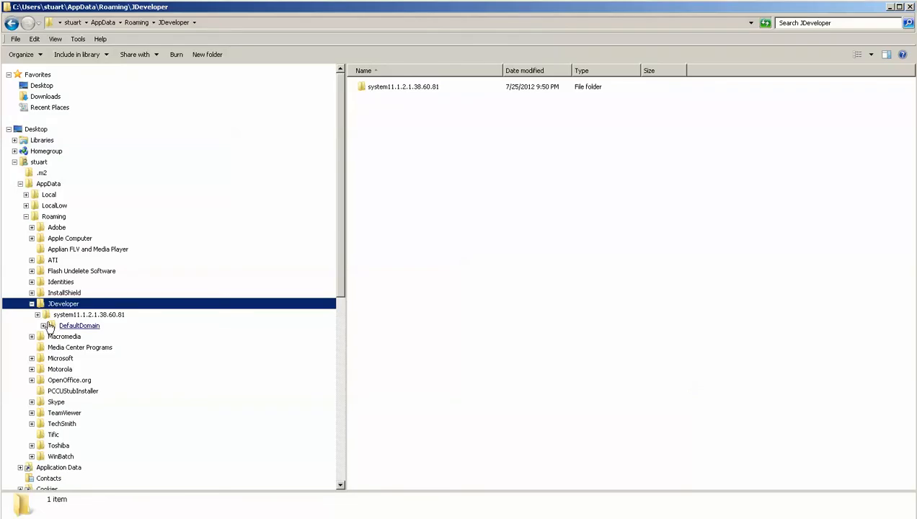
- View the JDeveloper folder's properties, then browse system11.1.2.1.38.60.81 contents including DefaultDomain
{"action": "right_click", "coordinate": [63, 303]}
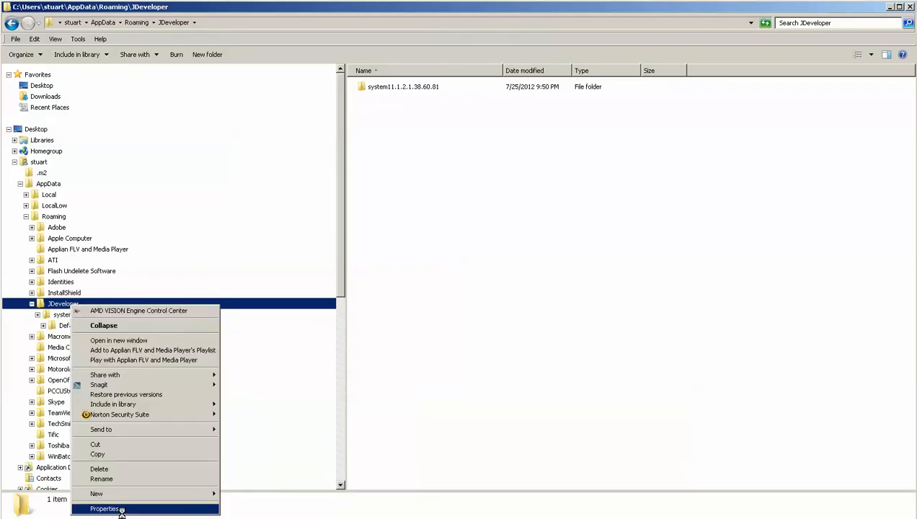
{"action": "left_click", "coordinate": [105, 509]}
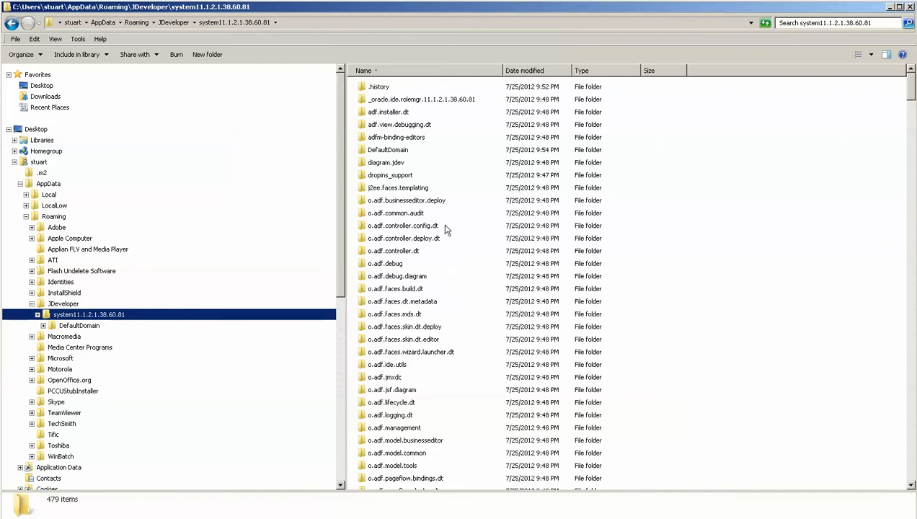
{"action": "left_click", "coordinate": [406, 201]}
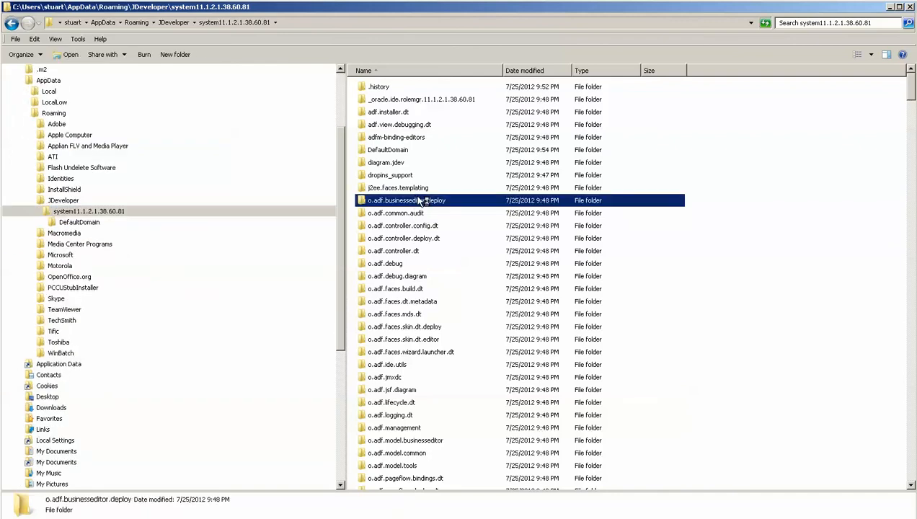
{"action": "scroll", "scroll_direction": "down", "scroll_amount": 3}
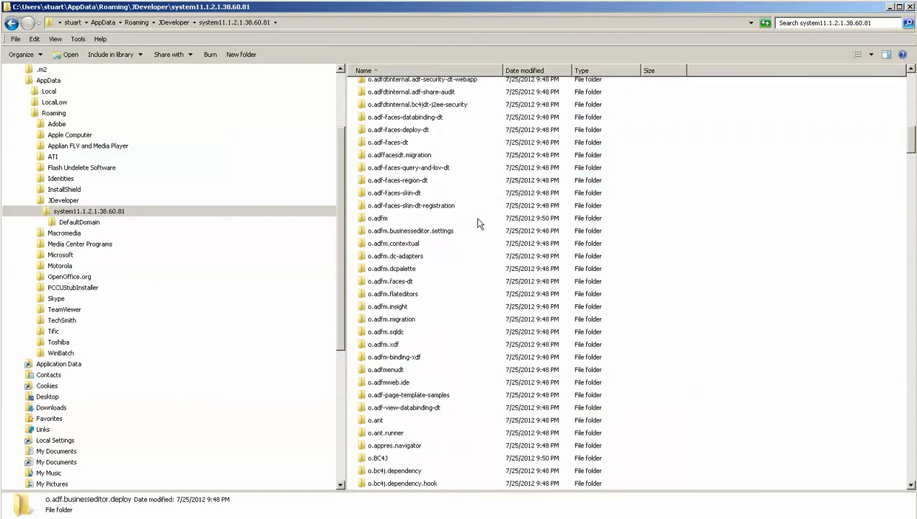
{"action": "scroll", "scroll_direction": "down", "scroll_amount": 3}
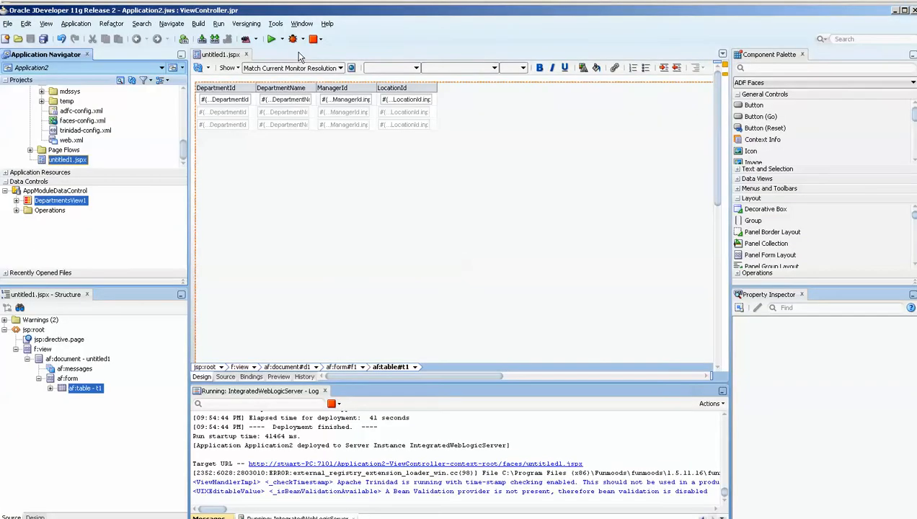
- Open Tools > Preferences and view the ADF Business Components Packages settings
{"action": "left_click", "coordinate": [275, 23]}
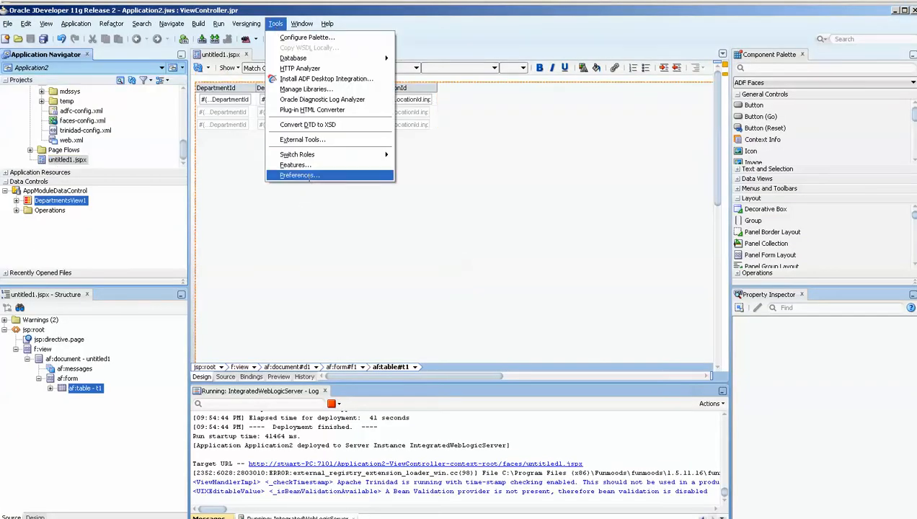
{"action": "left_click", "coordinate": [299, 176]}
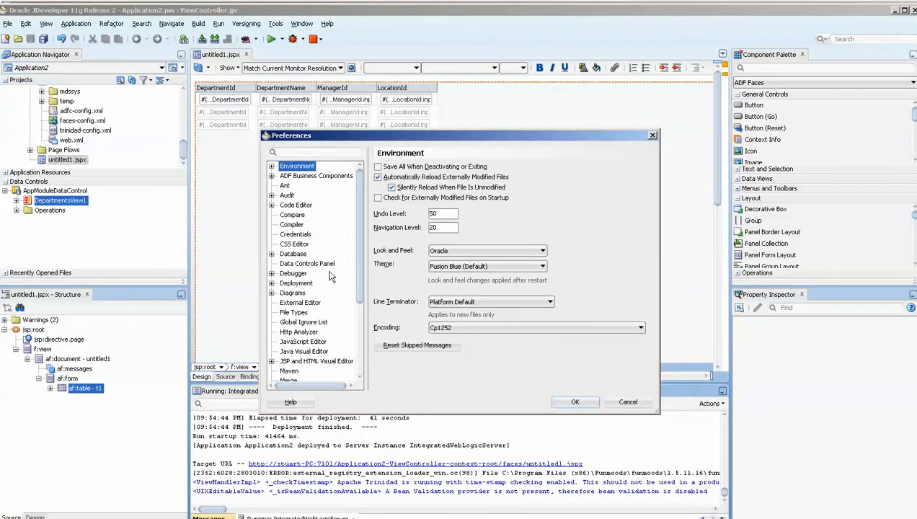
{"action": "left_click", "coordinate": [272, 176]}
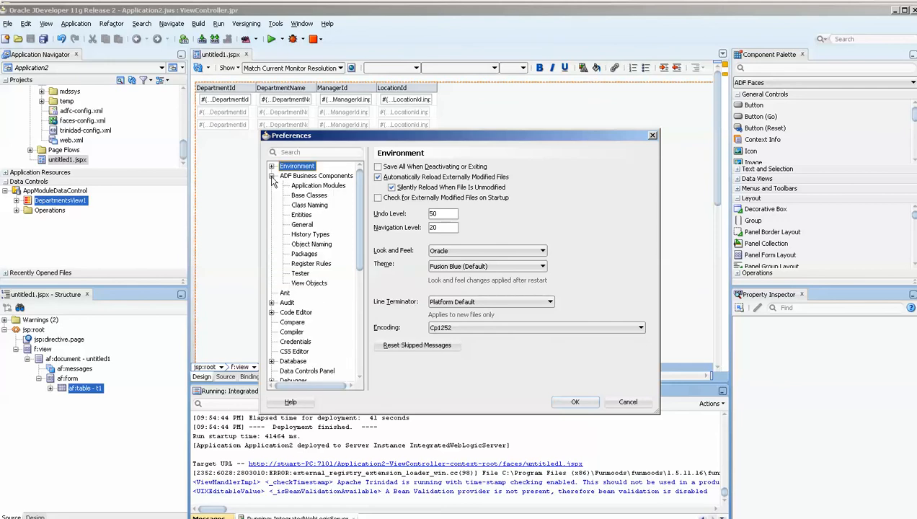
{"action": "left_click", "coordinate": [304, 253]}
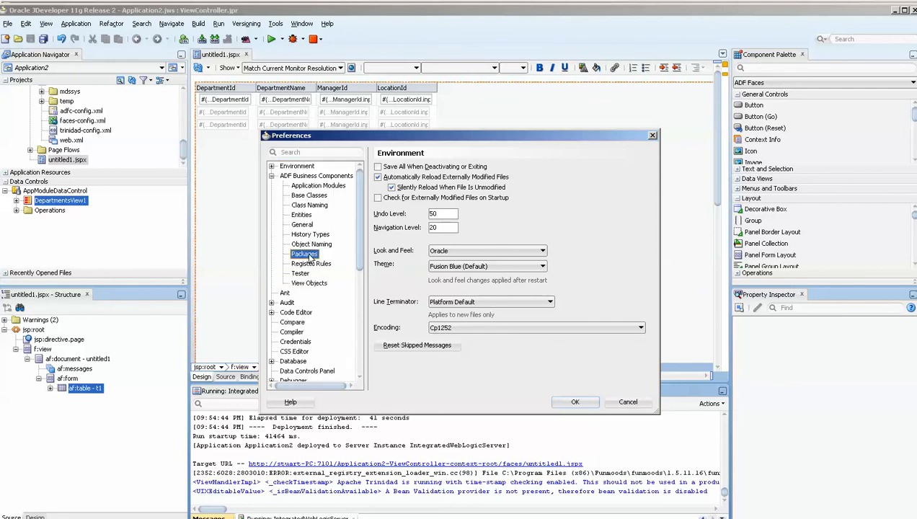
{"action": "left_click", "coordinate": [304, 254]}
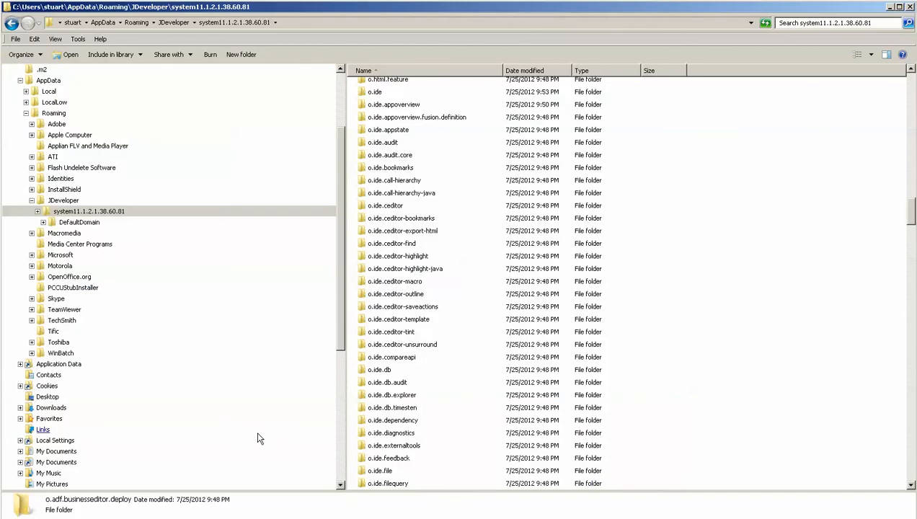
{"action": "mouse_move", "coordinate": [439, 352]}
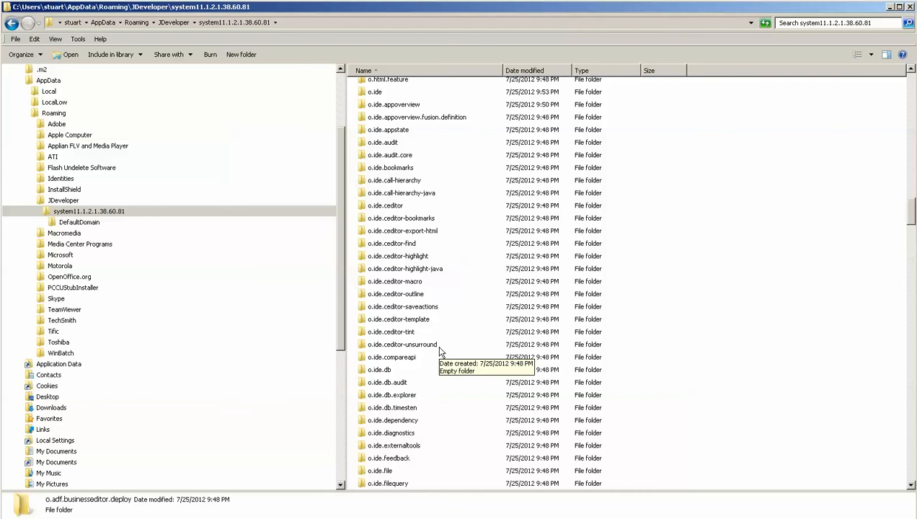
{"action": "left_click", "coordinate": [392, 331]}
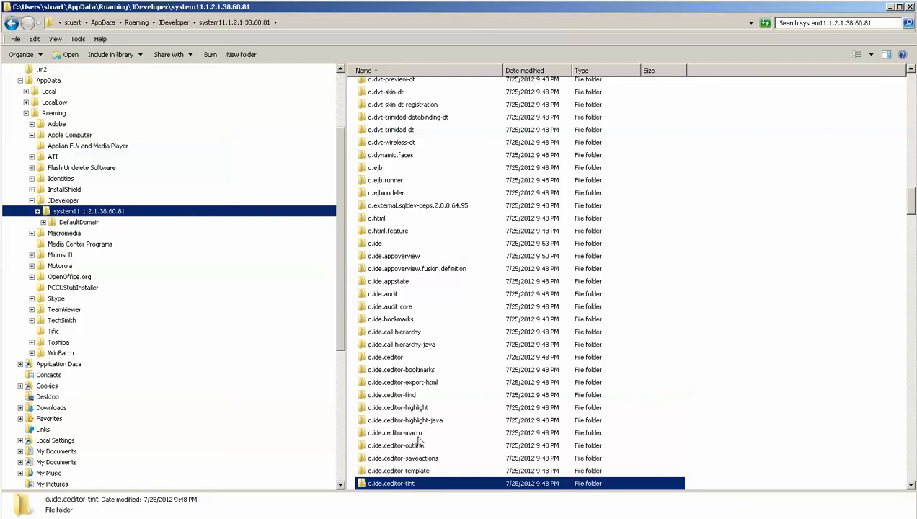
{"action": "scroll", "scroll_direction": "down", "scroll_amount": 3}
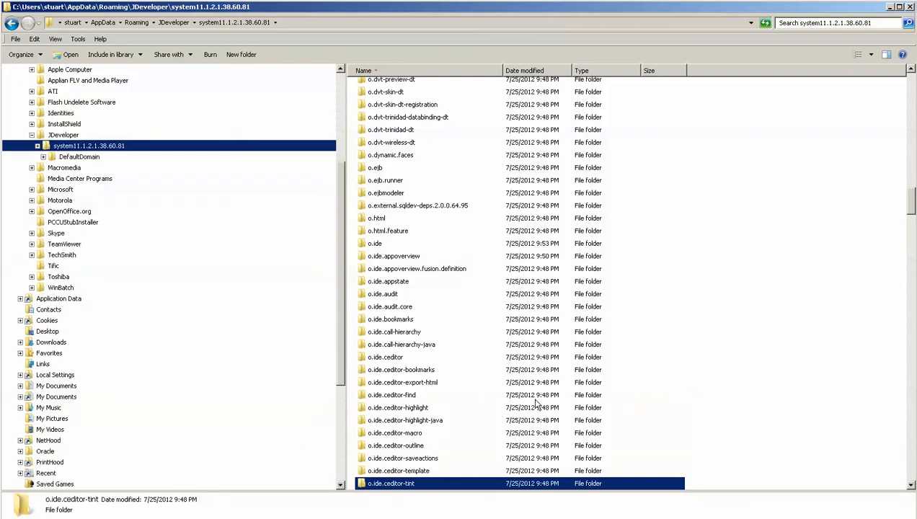
{"action": "left_click", "coordinate": [402, 370]}
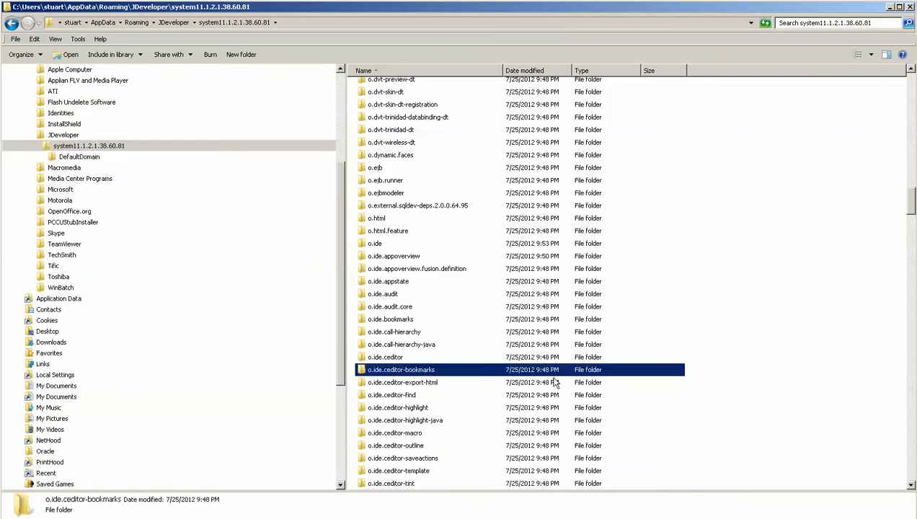
{"action": "scroll", "scroll_direction": "up", "scroll_amount": 3}
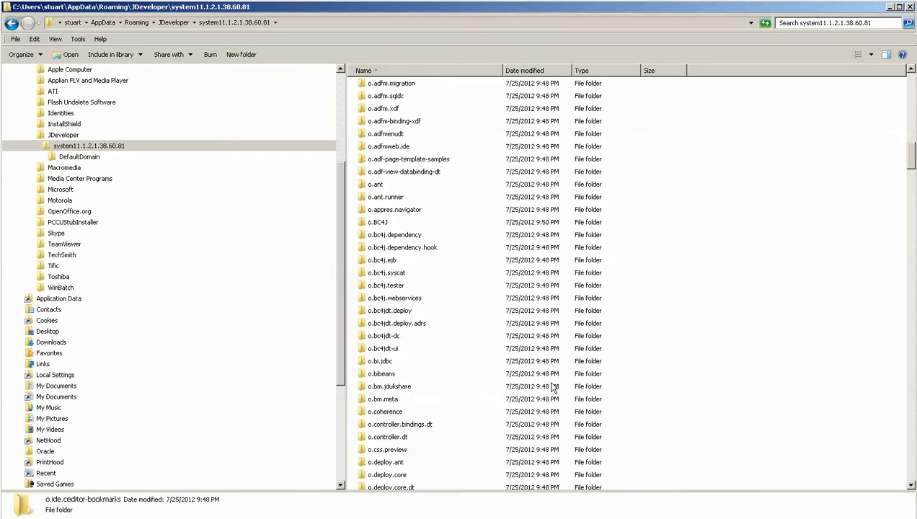
{"action": "scroll", "scroll_direction": "up", "scroll_amount": 3}
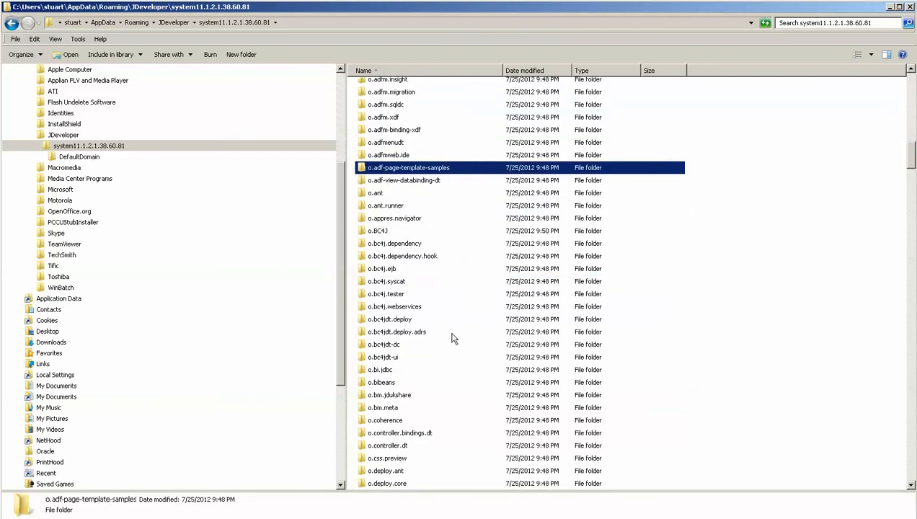
{"action": "scroll", "scroll_direction": "down", "scroll_amount": 3}
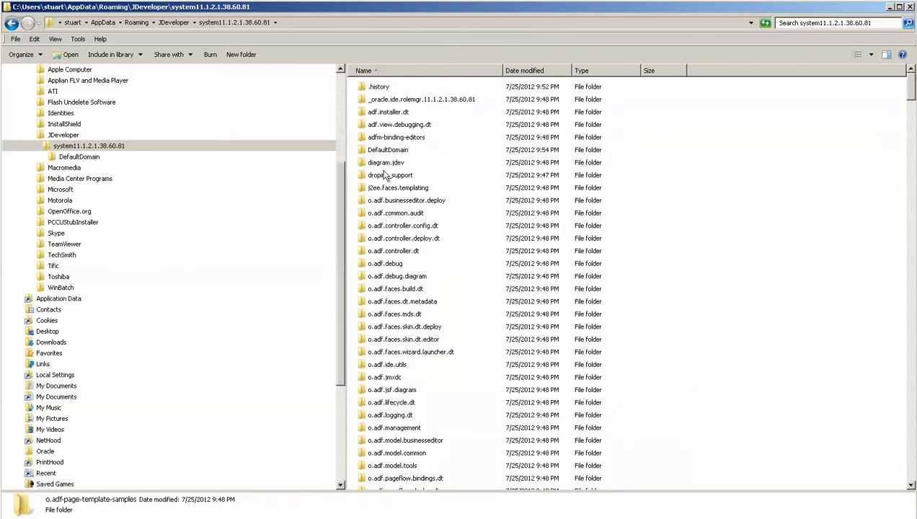
{"action": "left_click", "coordinate": [388, 149]}
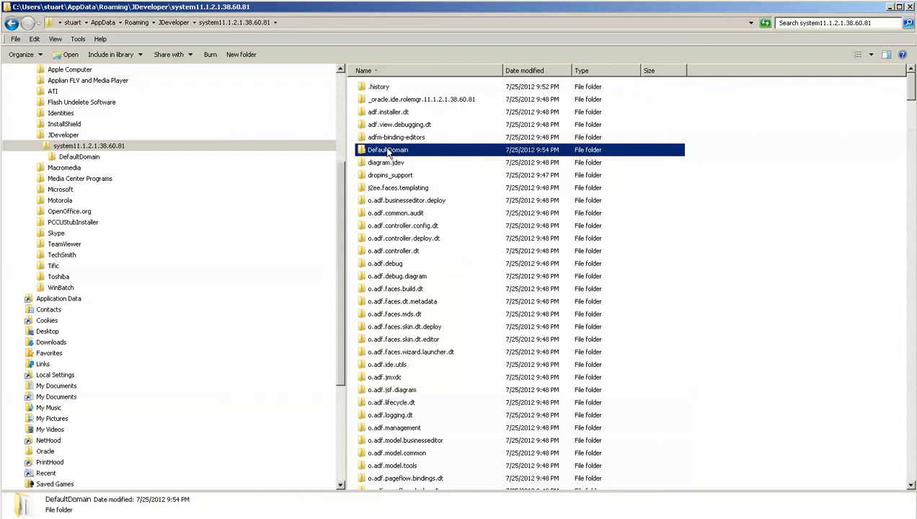
- Open the DefaultDomain folder and select the startWebLogic.cmd script
{"action": "double_click", "coordinate": [388, 150]}
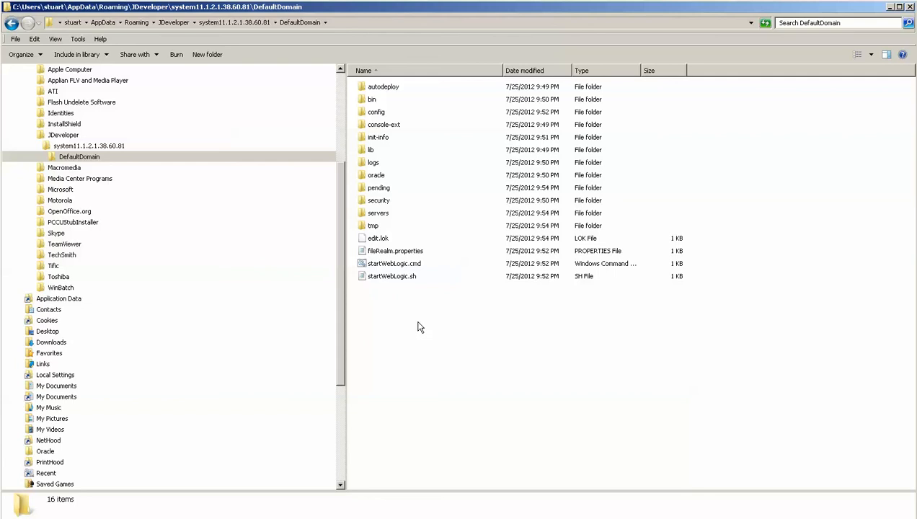
{"action": "mouse_move", "coordinate": [415, 315]}
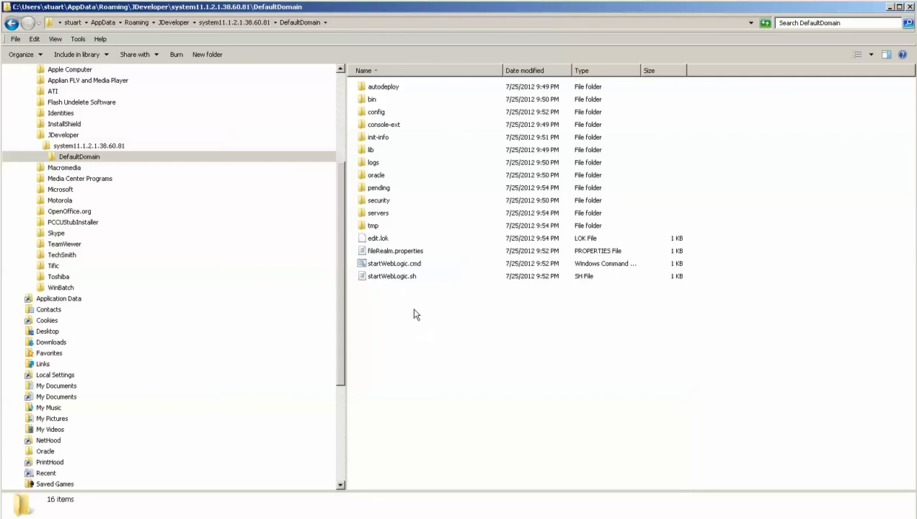
{"action": "mouse_move", "coordinate": [392, 276]}
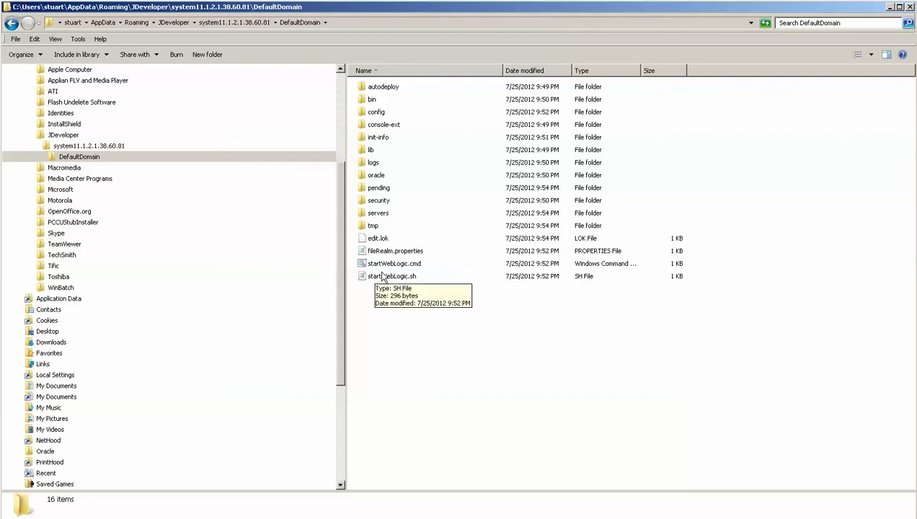
{"action": "left_click", "coordinate": [393, 263]}
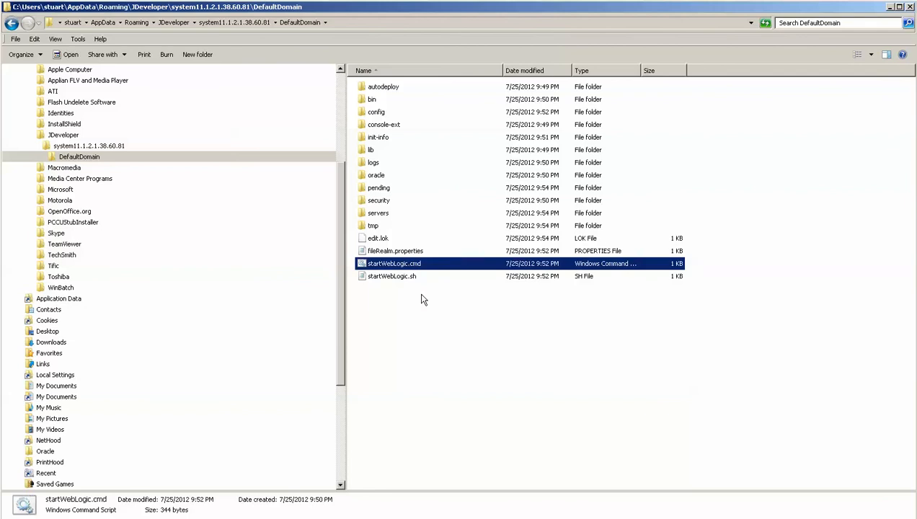
{"action": "mouse_move", "coordinate": [401, 274]}
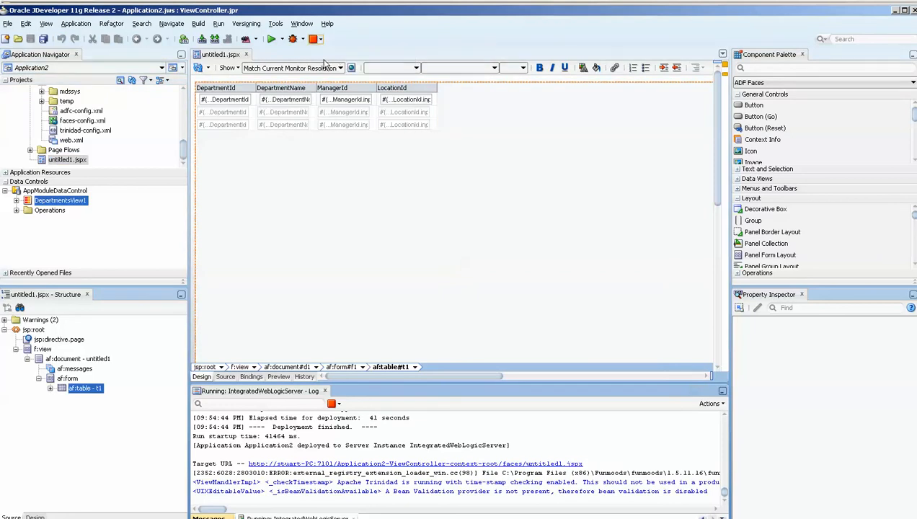
- Open the AppModule application module and show its Configurations page
{"action": "left_click", "coordinate": [313, 40]}
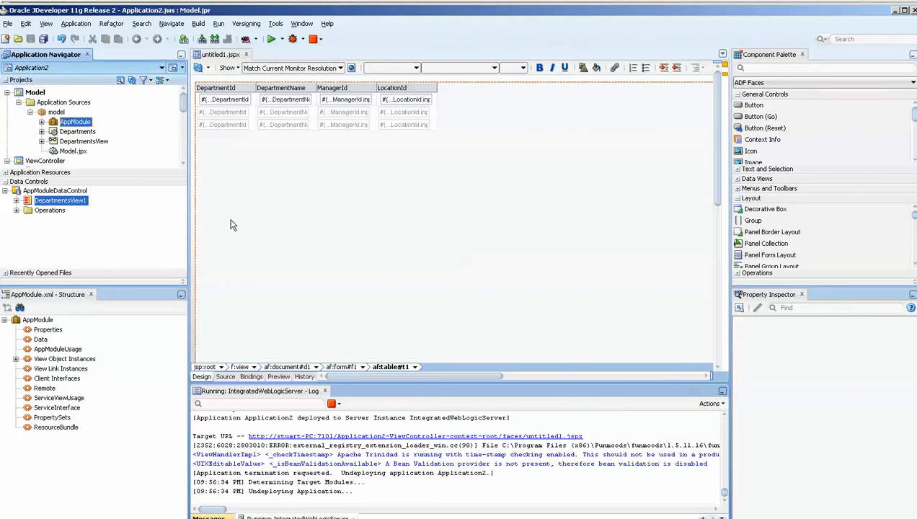
{"action": "double_click", "coordinate": [75, 121]}
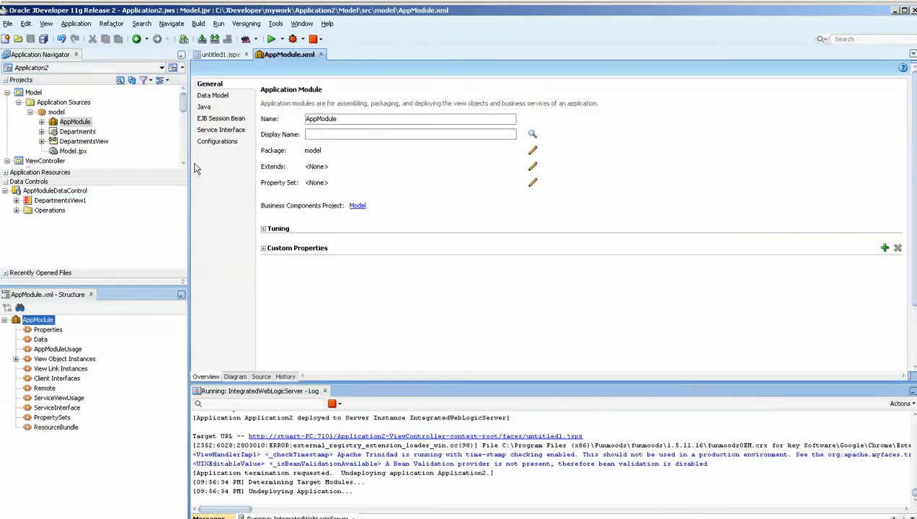
{"action": "left_click", "coordinate": [217, 140]}
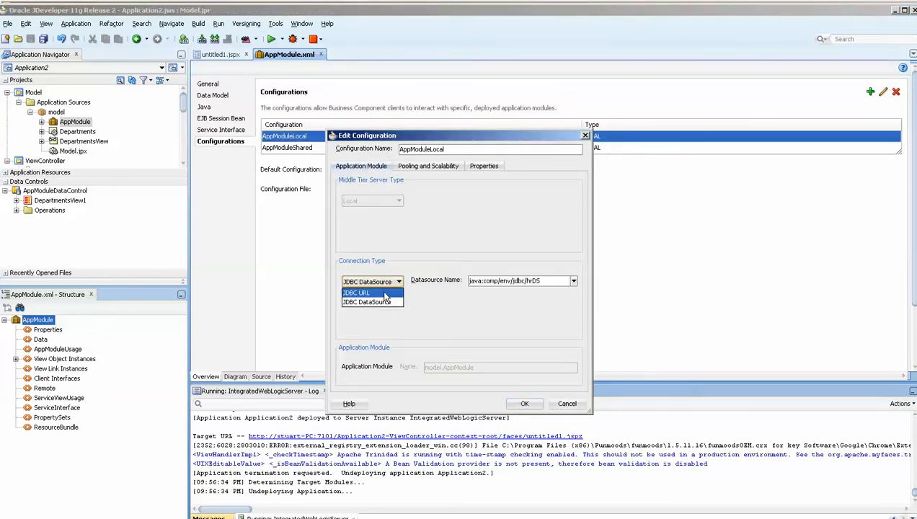
- Switch AppModuleLocal and AppModuleShared to JDBC URL (hr) connections, confirming each
{"action": "left_click", "coordinate": [356, 293]}
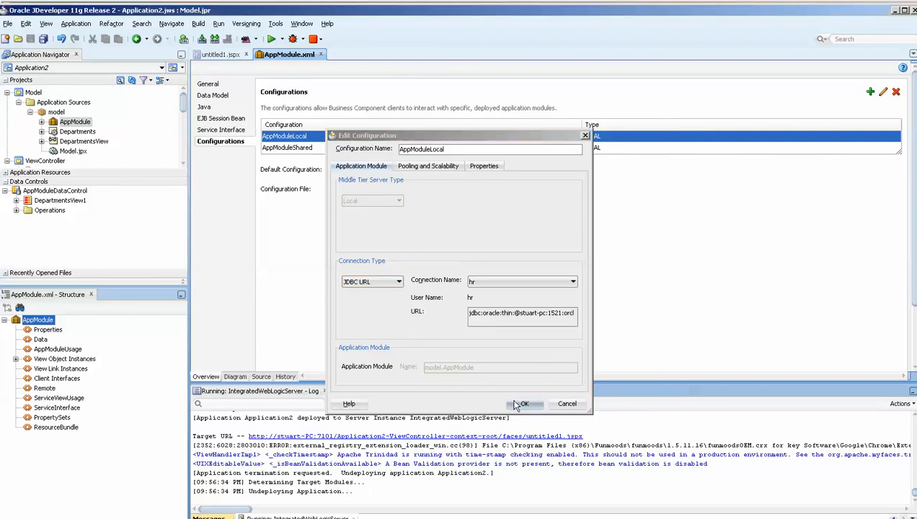
{"action": "left_click", "coordinate": [287, 148]}
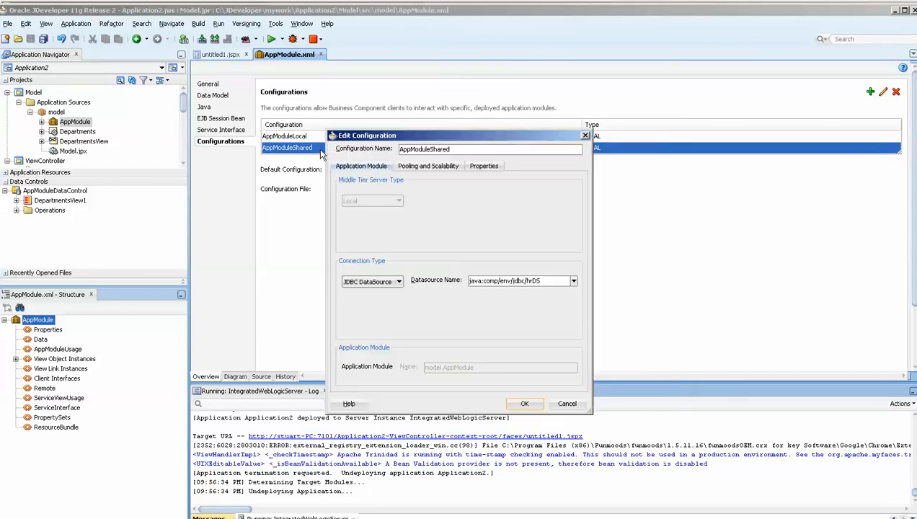
{"action": "left_click", "coordinate": [371, 281]}
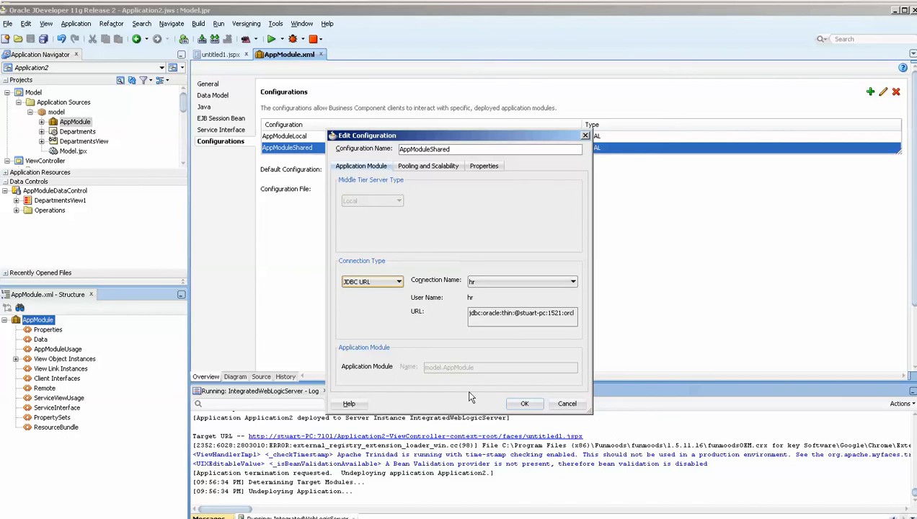
{"action": "left_click", "coordinate": [524, 404]}
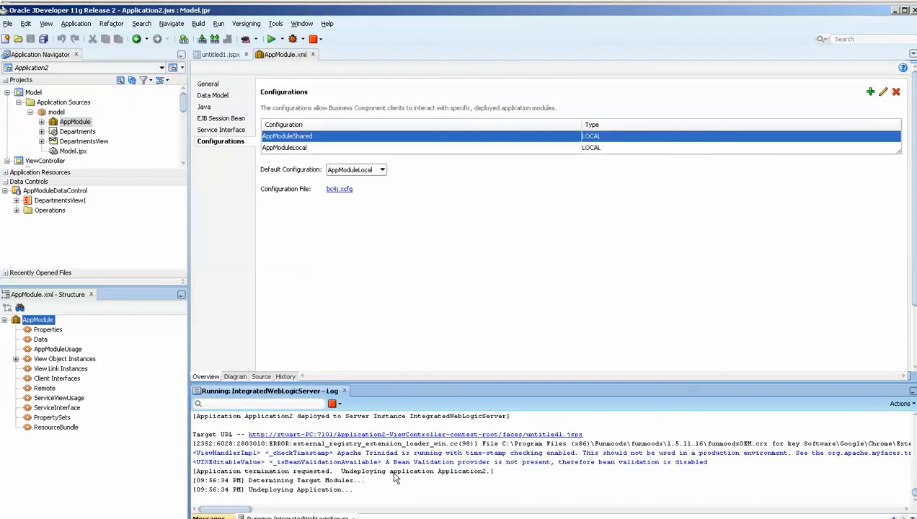
{"action": "mouse_move", "coordinate": [395, 478]}
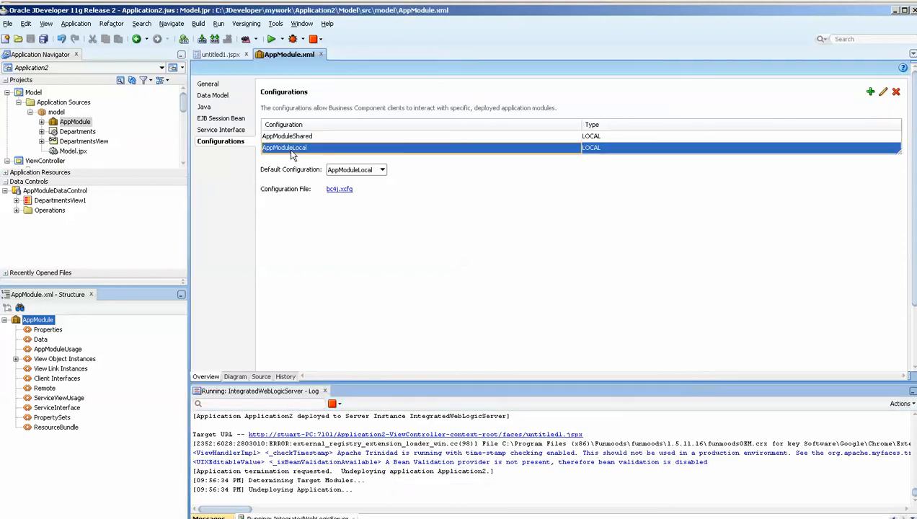
{"action": "mouse_move", "coordinate": [437, 415]}
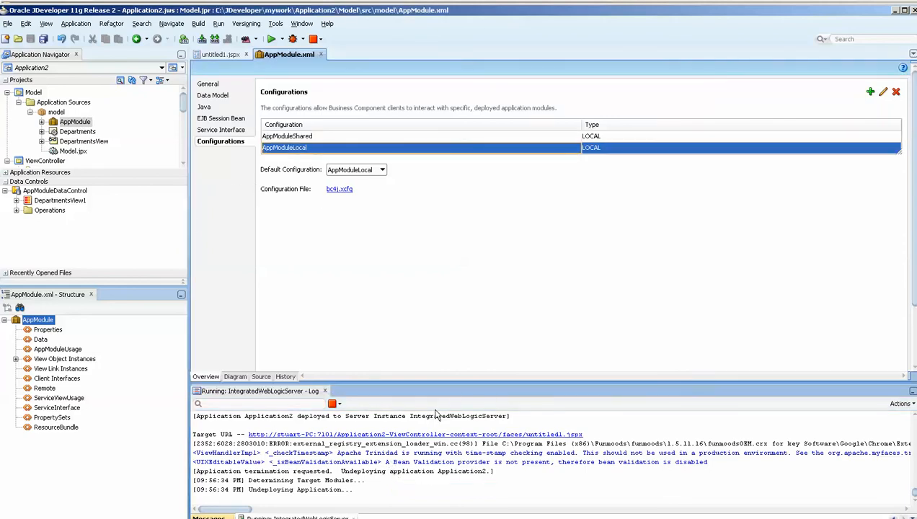
{"action": "mouse_move", "coordinate": [241, 281]}
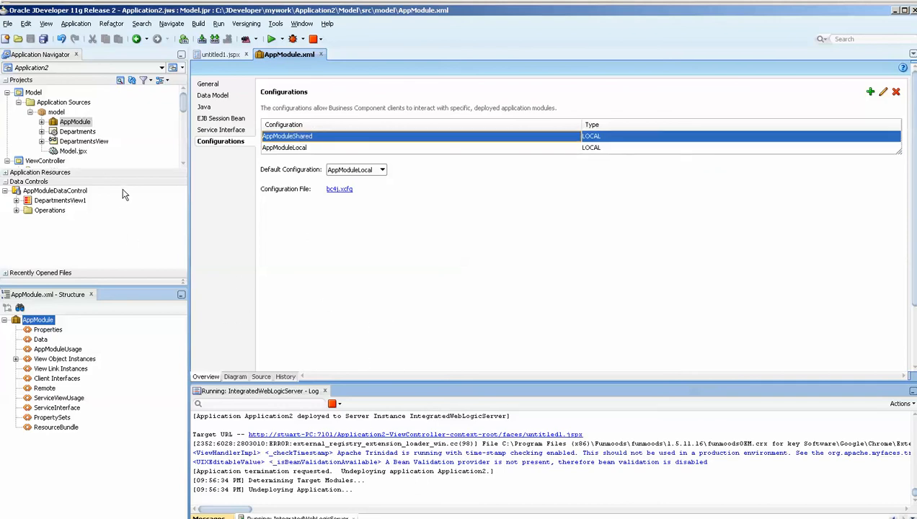
{"action": "mouse_move", "coordinate": [74, 122]}
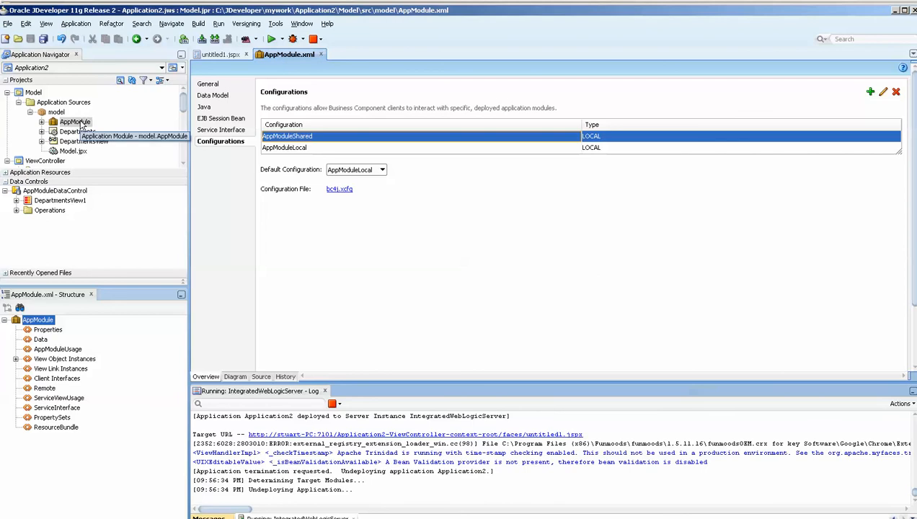
{"action": "mouse_move", "coordinate": [75, 122]}
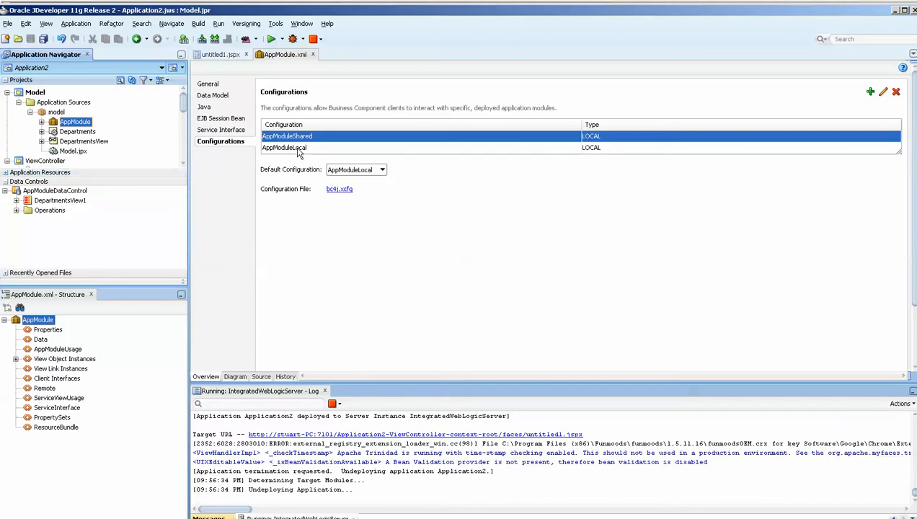
{"action": "left_click", "coordinate": [284, 147]}
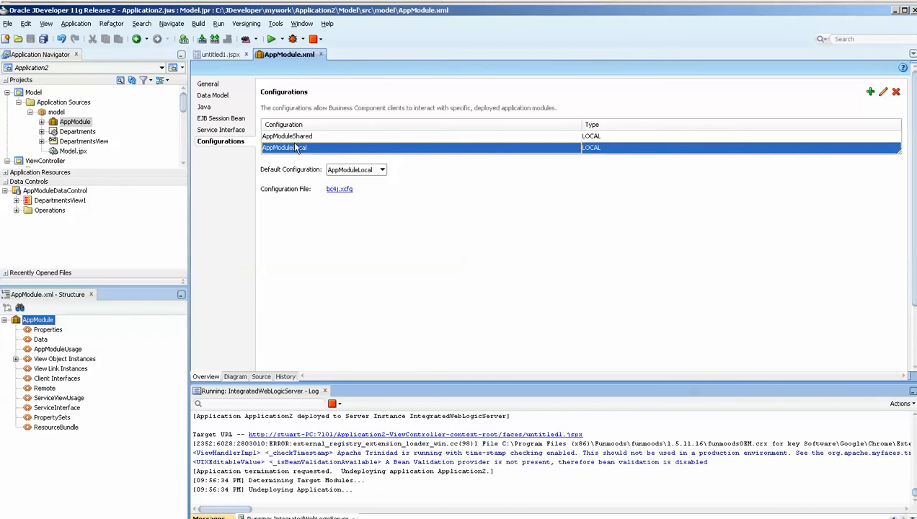
{"action": "left_click", "coordinate": [287, 137]}
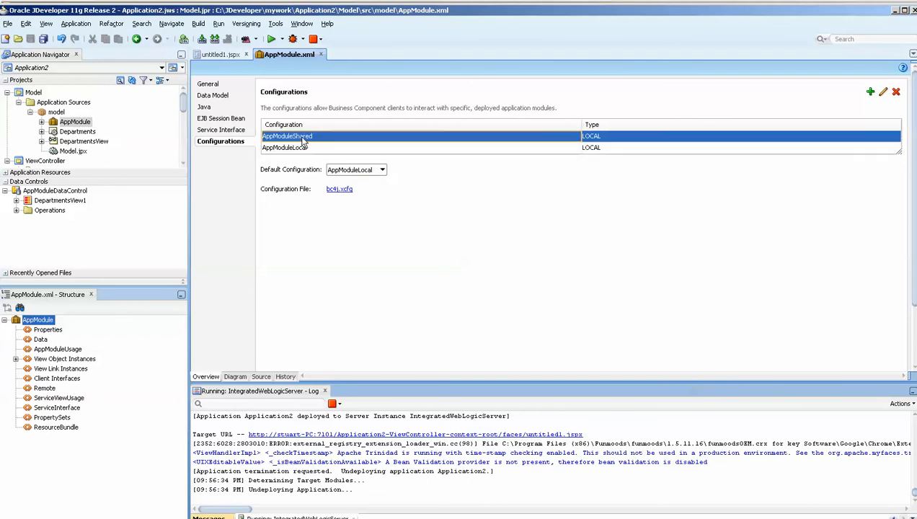
{"action": "mouse_move", "coordinate": [436, 474]}
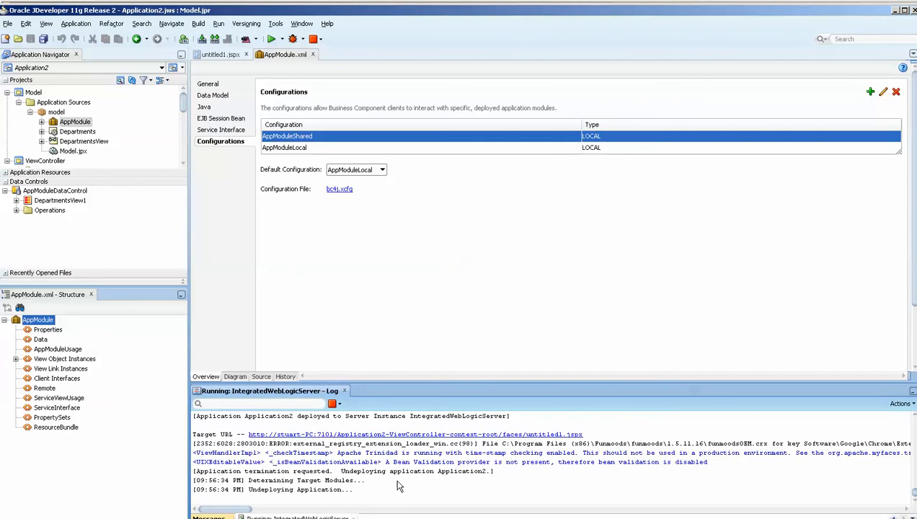
{"action": "mouse_move", "coordinate": [400, 486]}
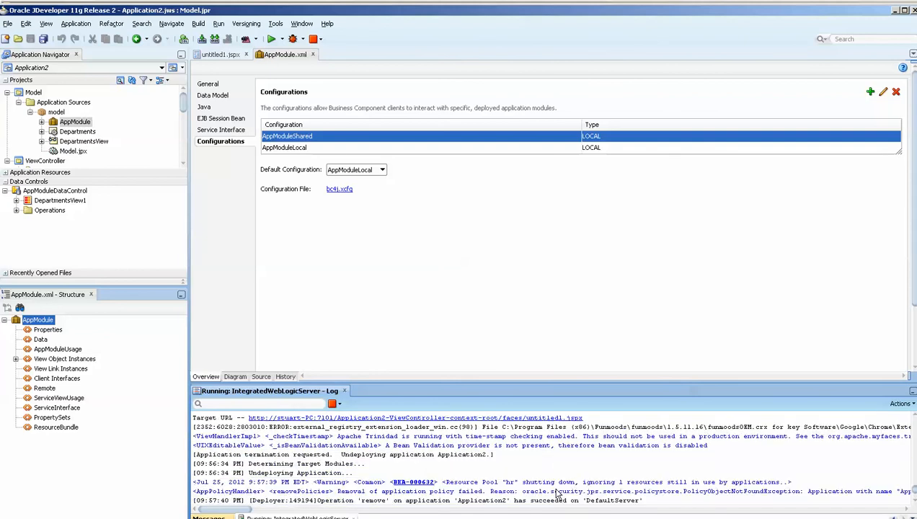
- Scroll down through the JDeveloper deployment log output
{"action": "scroll", "scroll_direction": "down", "scroll_amount": 3}
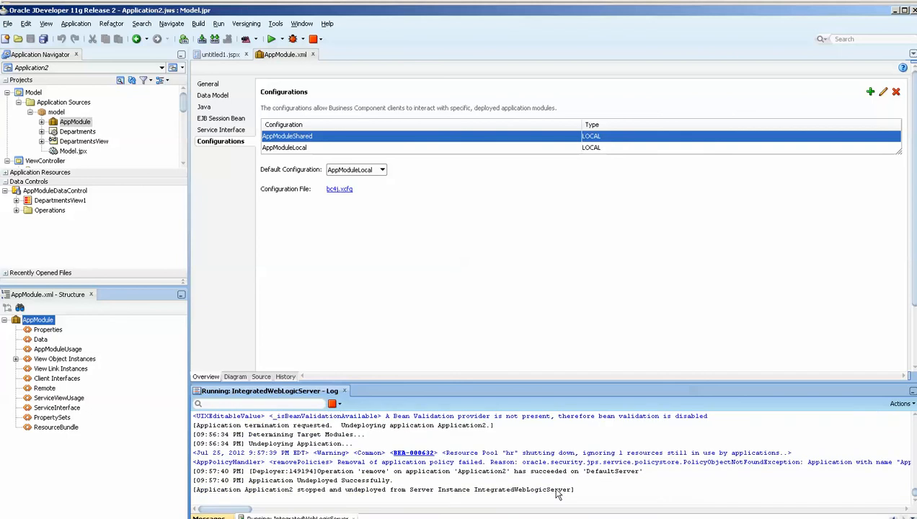
{"action": "mouse_move", "coordinate": [641, 491]}
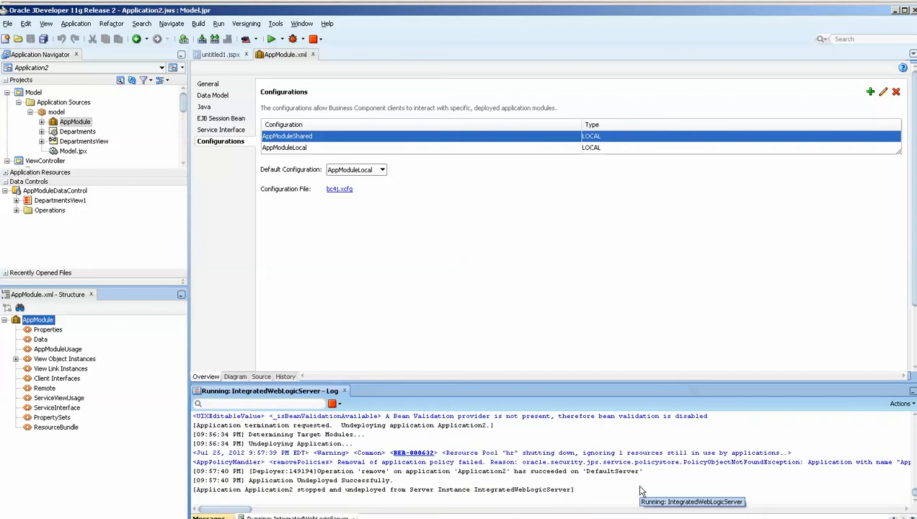
{"action": "mouse_move", "coordinate": [641, 491]}
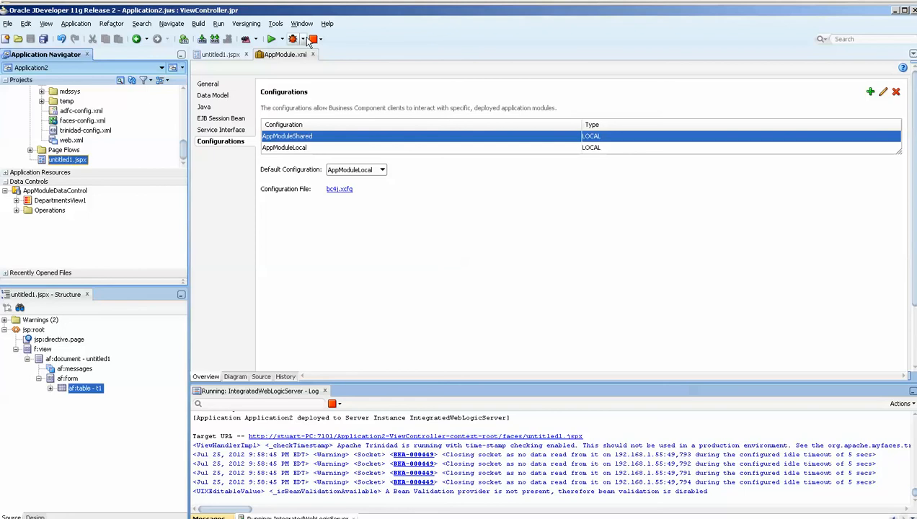
- Terminate Application2 to undeploy it, then select AppModuleShared in AppModule configurations
{"action": "left_click", "coordinate": [313, 38]}
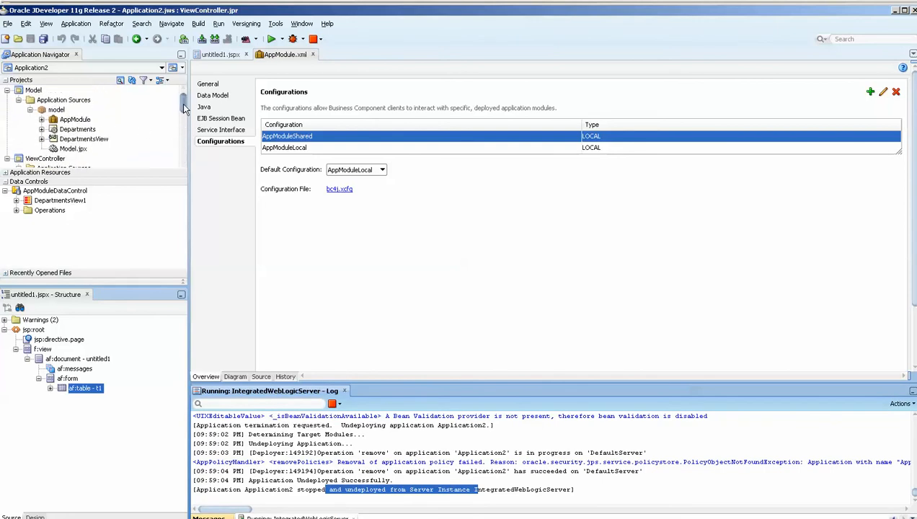
{"action": "left_click", "coordinate": [75, 121]}
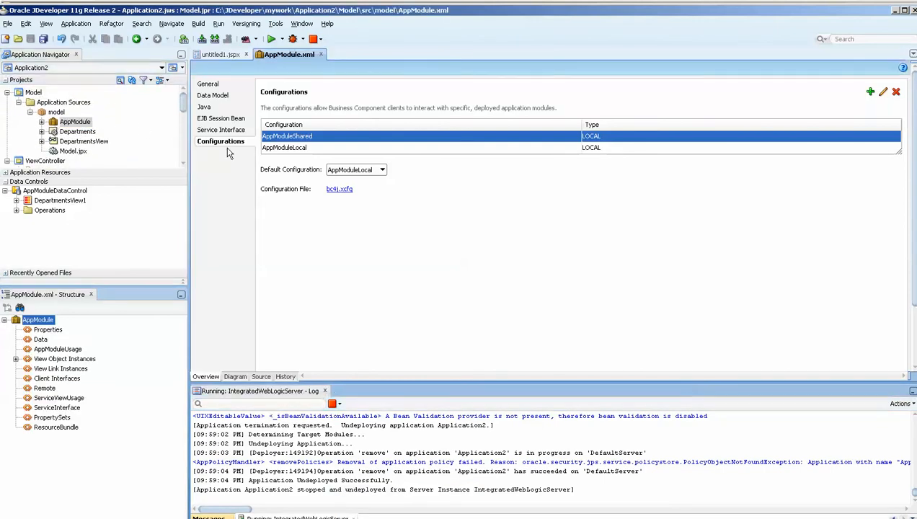
{"action": "mouse_move", "coordinate": [313, 141]}
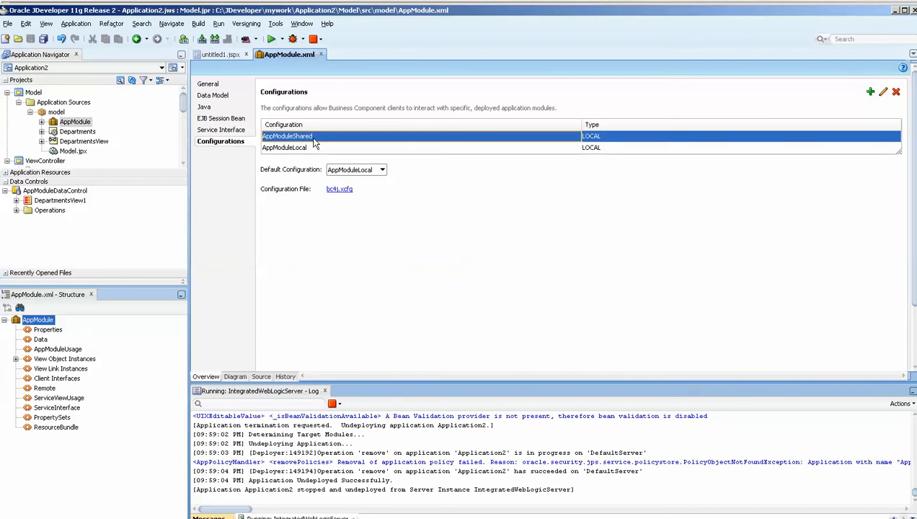
{"action": "left_click", "coordinate": [399, 281]}
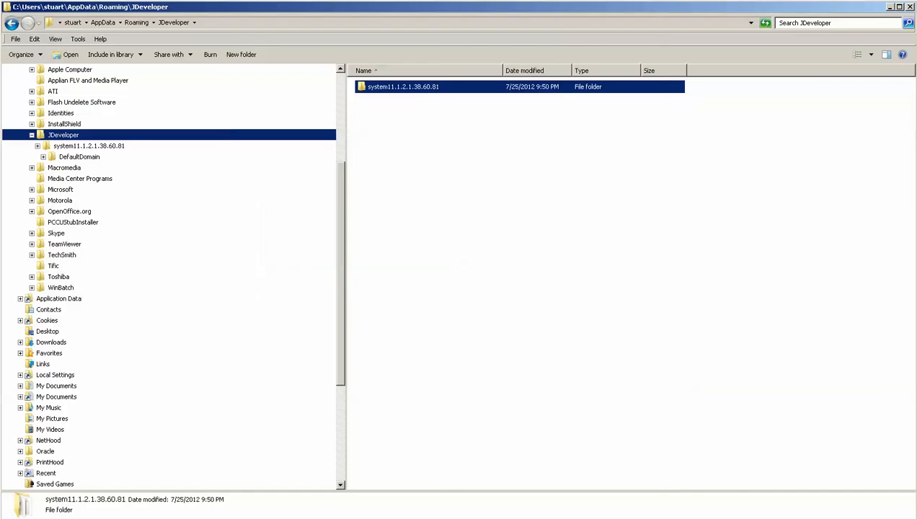
- Check the JDeveloper folder's properties (177 MB, 1,380 files) and close the dialog
{"action": "right_click", "coordinate": [64, 135]}
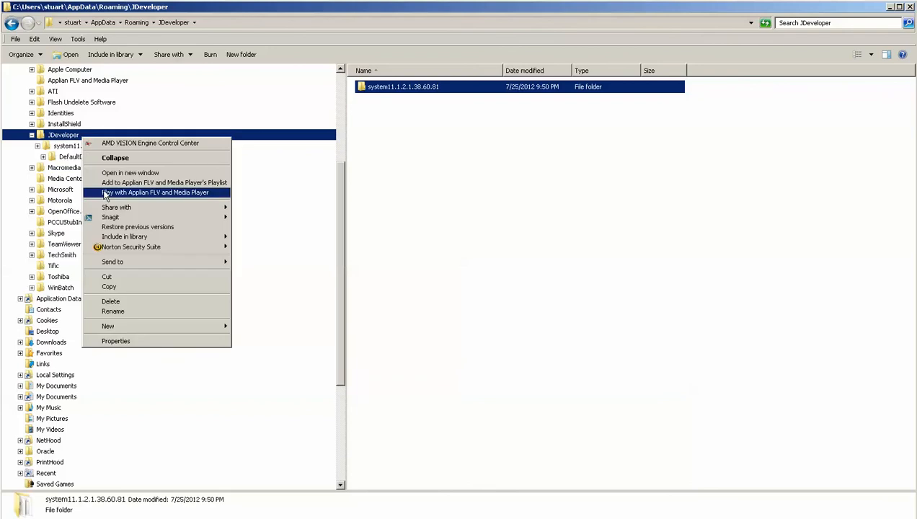
{"action": "left_click", "coordinate": [116, 340]}
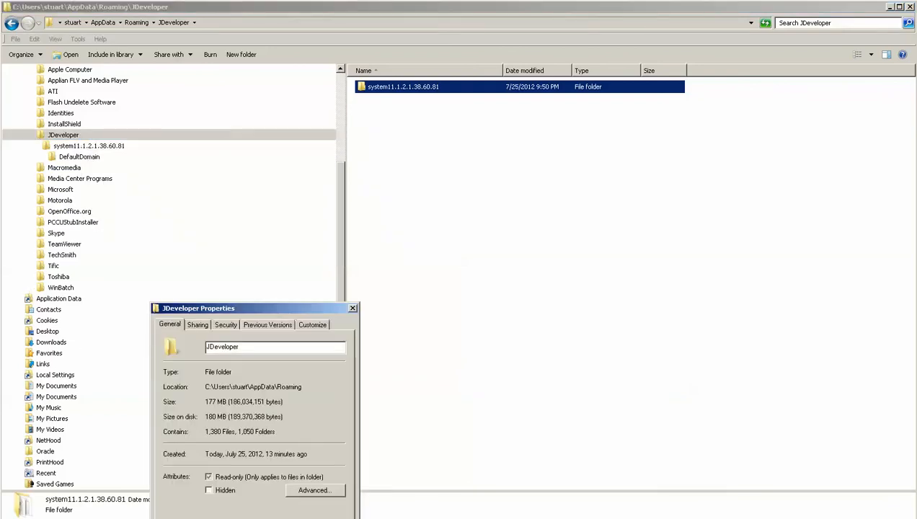
{"action": "left_click", "coordinate": [352, 308]}
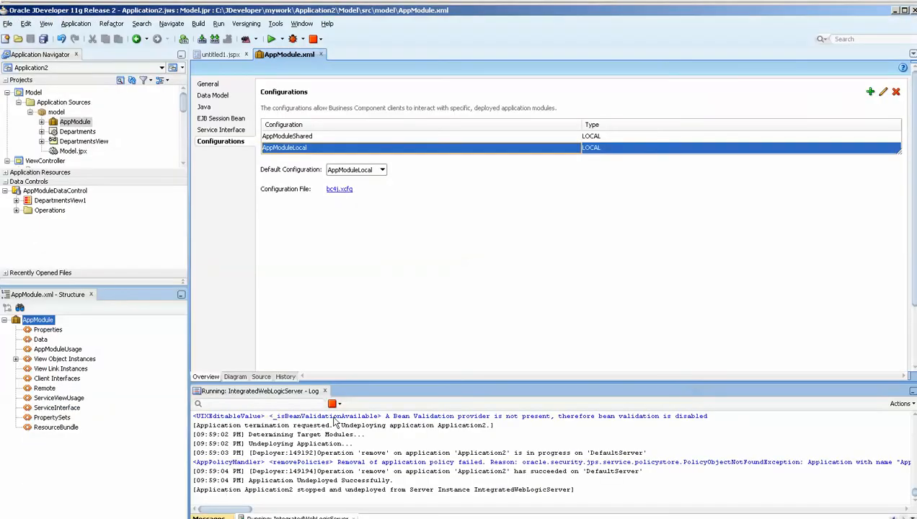
{"action": "mouse_move", "coordinate": [330, 314]}
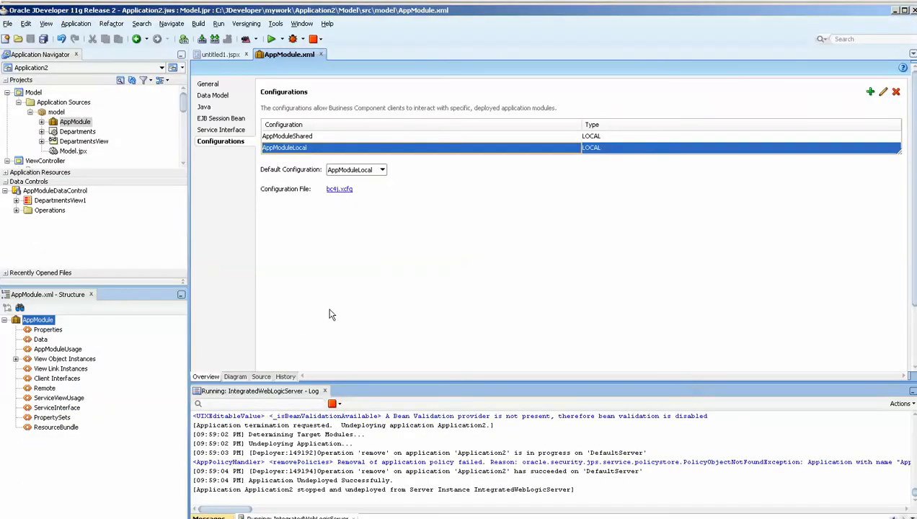